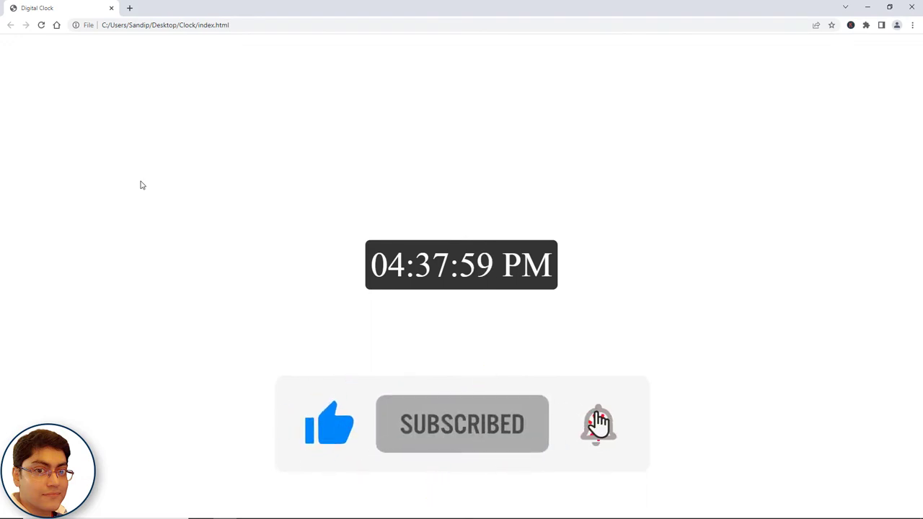
Close the Chrome window showing the finished clock demo to return to the desktop.
{"action": "left_click", "coordinate": [911, 7]}
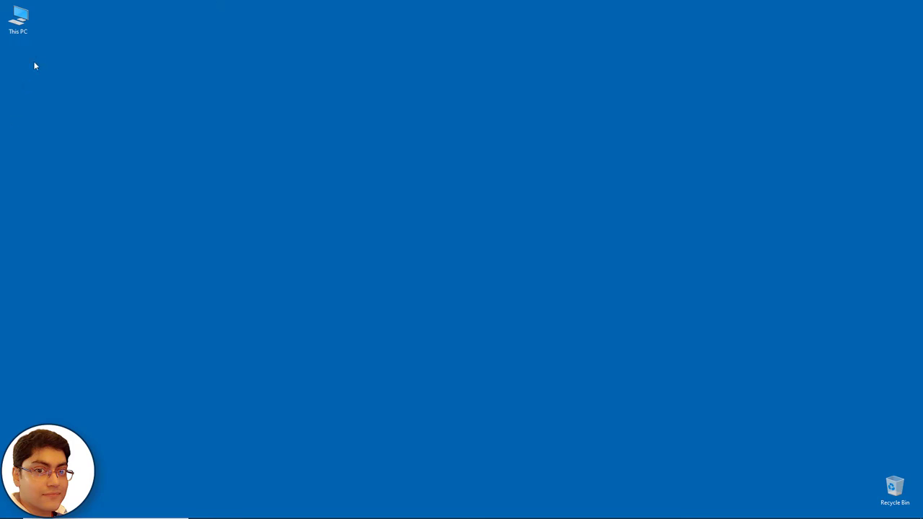
Use the desktop context menu to create a new folder named Clock for the project.
{"action": "right_click", "coordinate": [35, 66]}
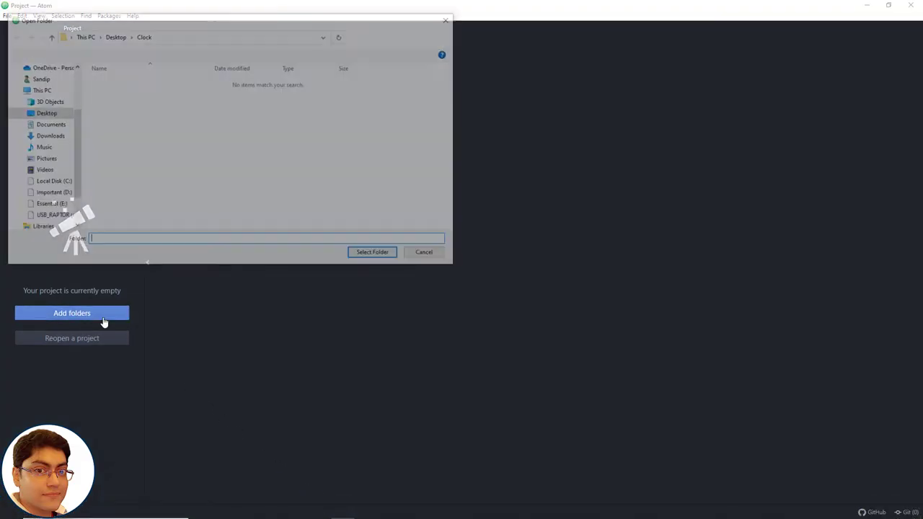
Select the Desktop's Clock folder and open it as the Atom project.
{"action": "left_click", "coordinate": [46, 112]}
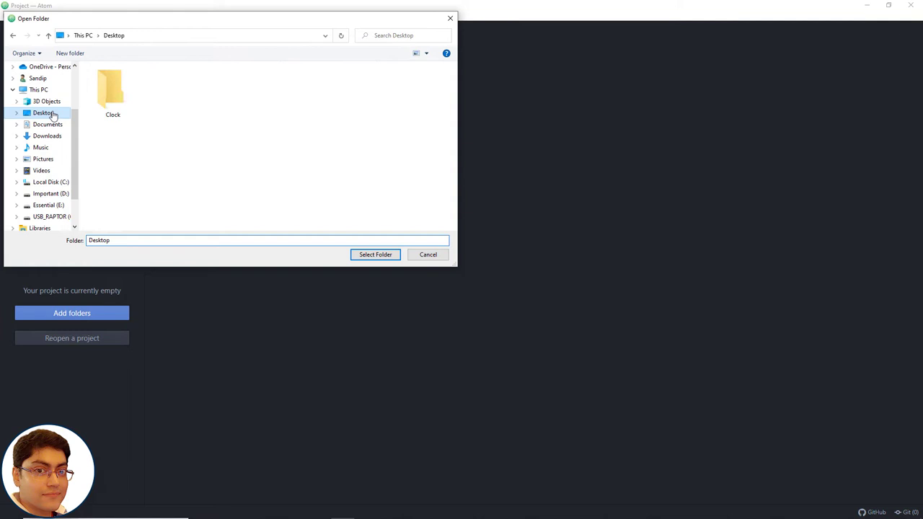
{"action": "left_click", "coordinate": [113, 90]}
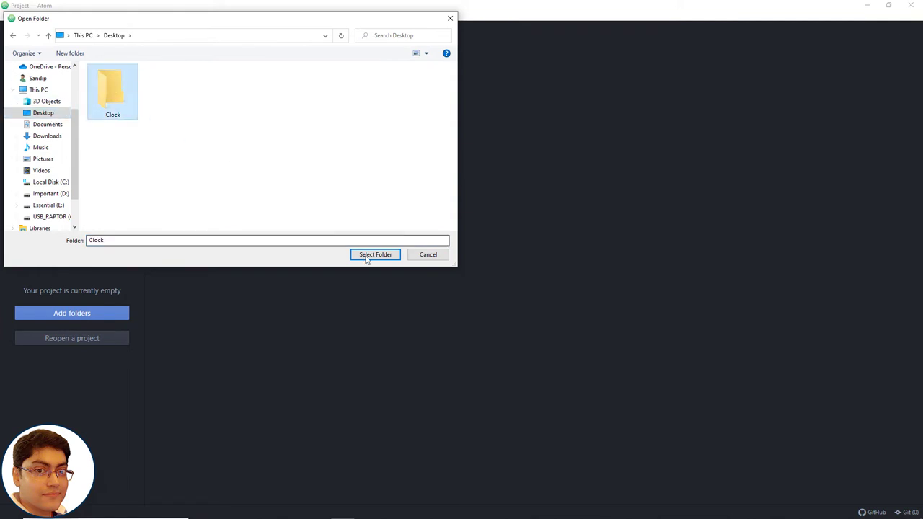
{"action": "left_click", "coordinate": [374, 253]}
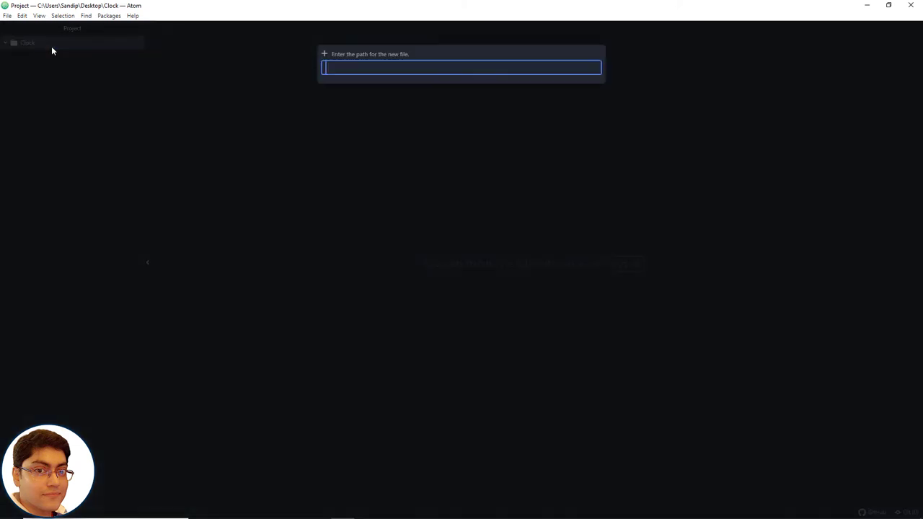
Create index.html with the html boilerplate and set its title to Digital Clock.
{"action": "type", "text": "index"}
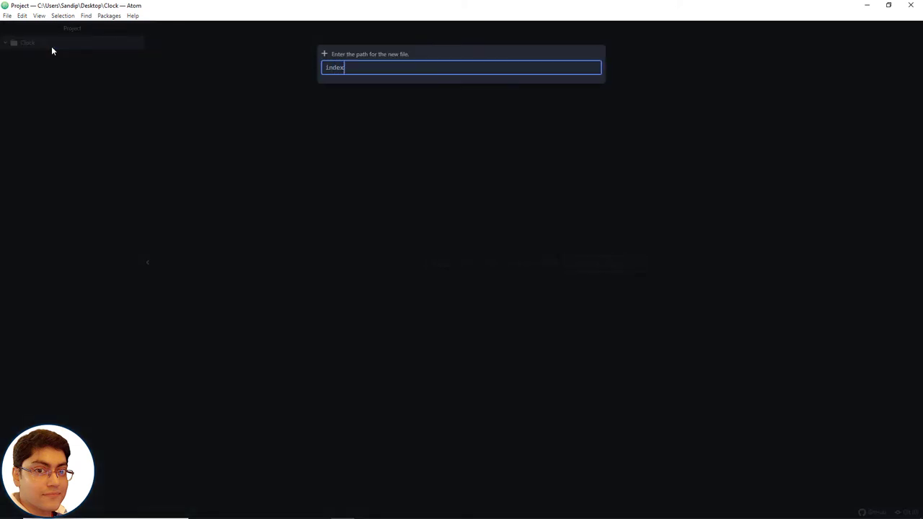
{"action": "key", "text": "Return"}
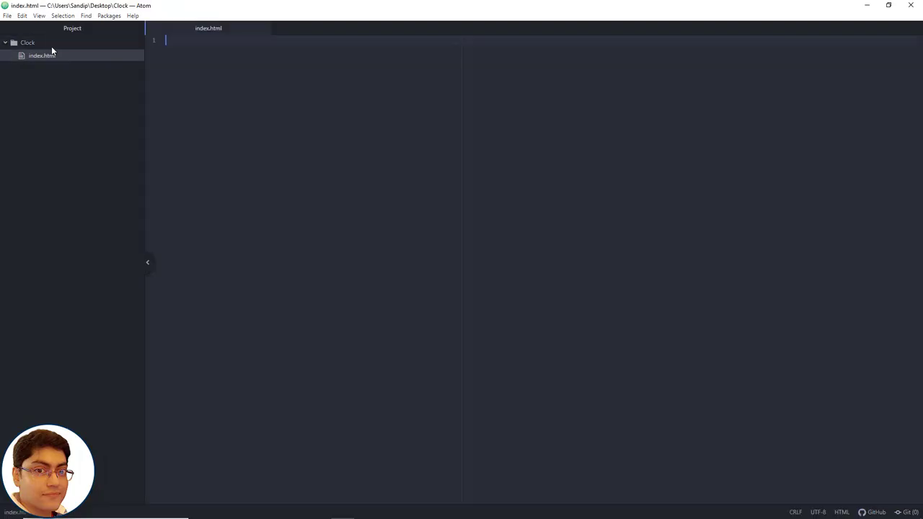
{"action": "type", "text": "html>"}
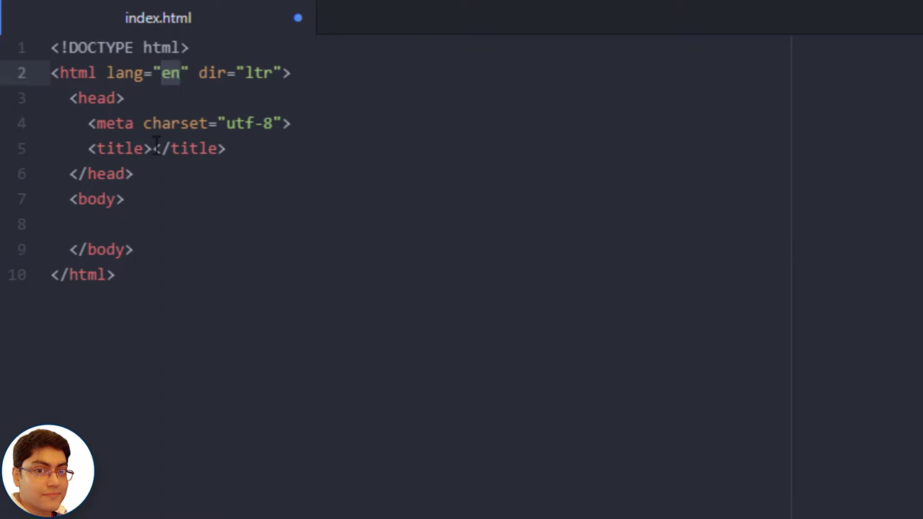
{"action": "type", "text": "Digital Clock"}
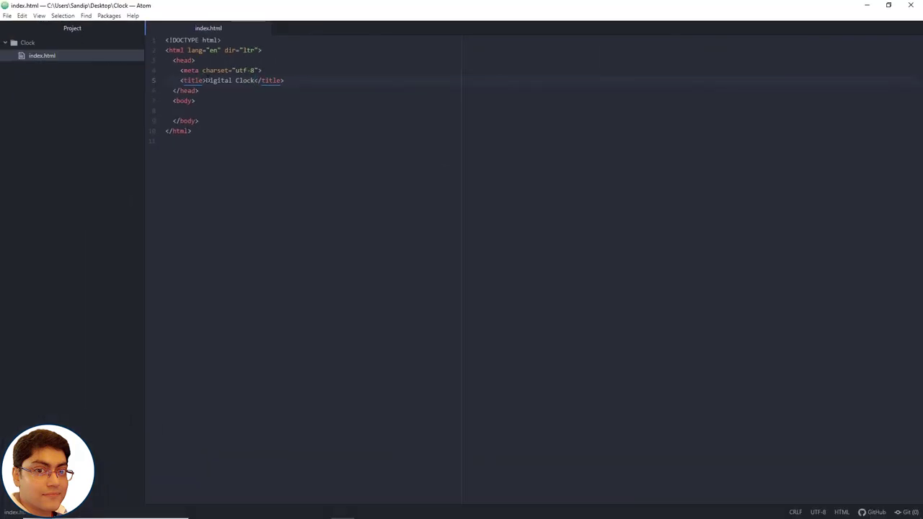
{"action": "left_click", "coordinate": [256, 80]}
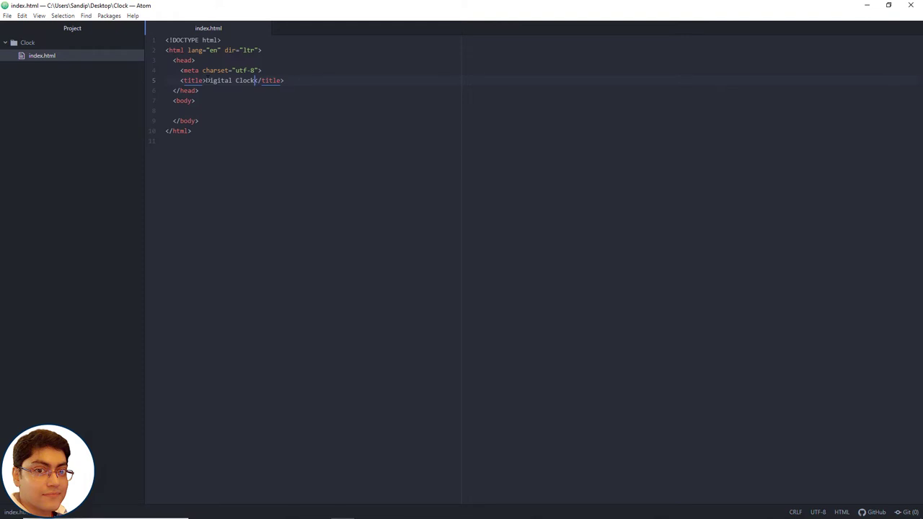
{"action": "left_click", "coordinate": [27, 42]}
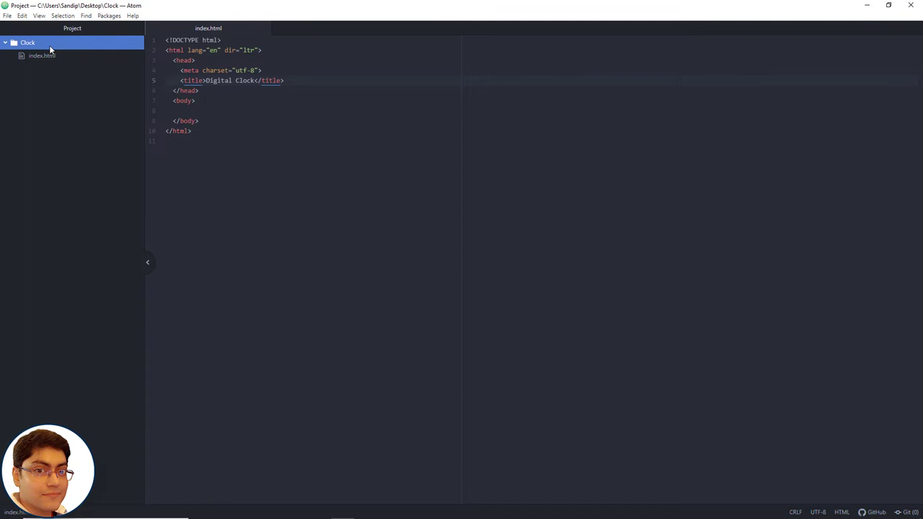
Add empty styles.css and script.js files to the Clock folder.
{"action": "type", "text": "styl"}
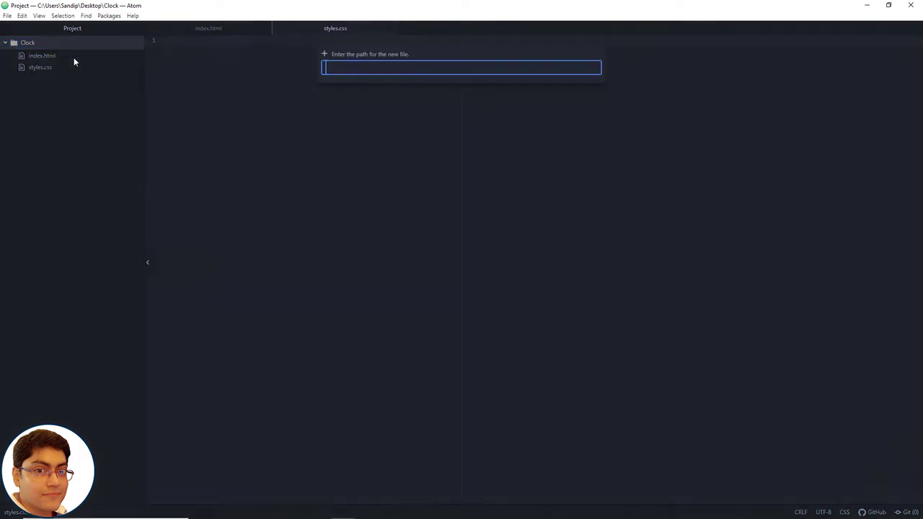
{"action": "type", "text": "scrip"}
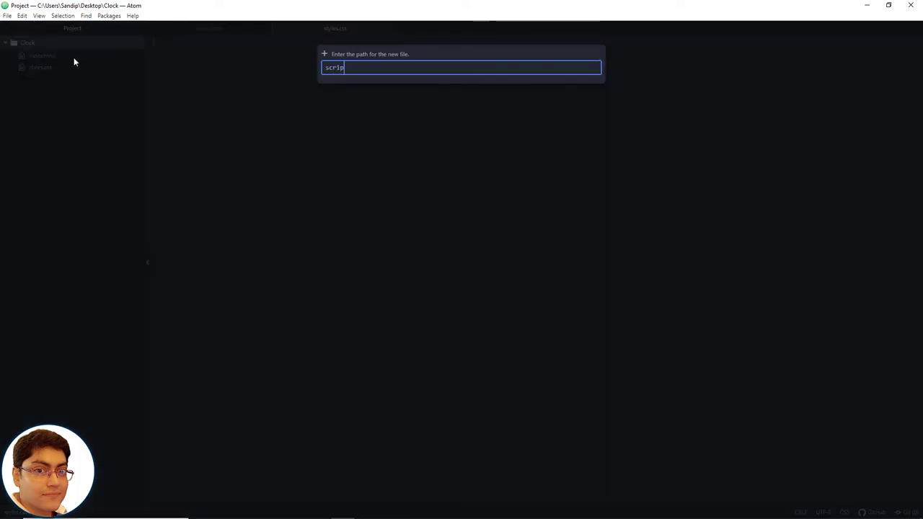
{"action": "type", "text": "t.js"}
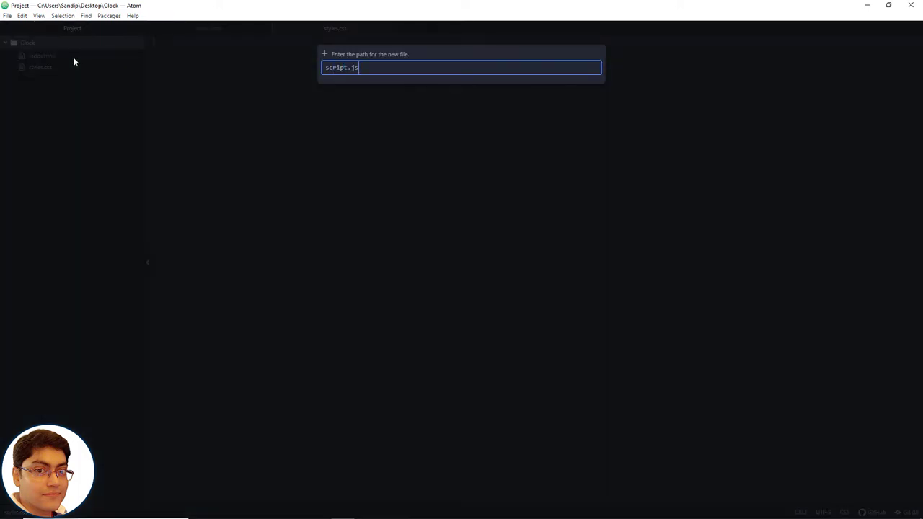
{"action": "key", "text": "Return"}
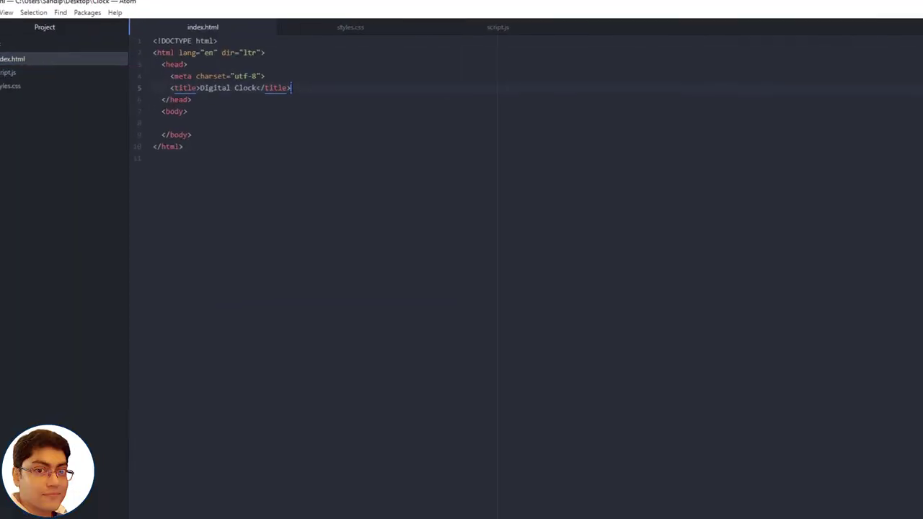
Add a link tag in the head with href styles.css.
{"action": "type", "text": "link rel=\""}
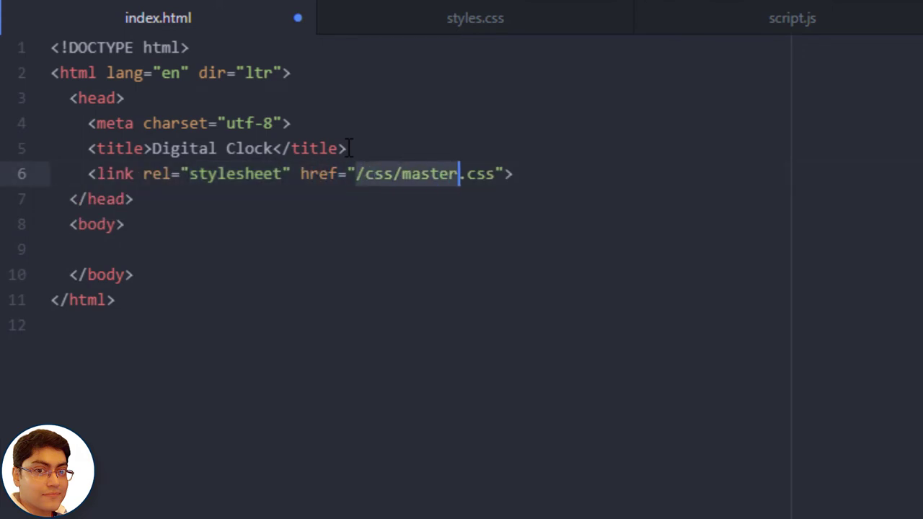
{"action": "type", "text": "st"}
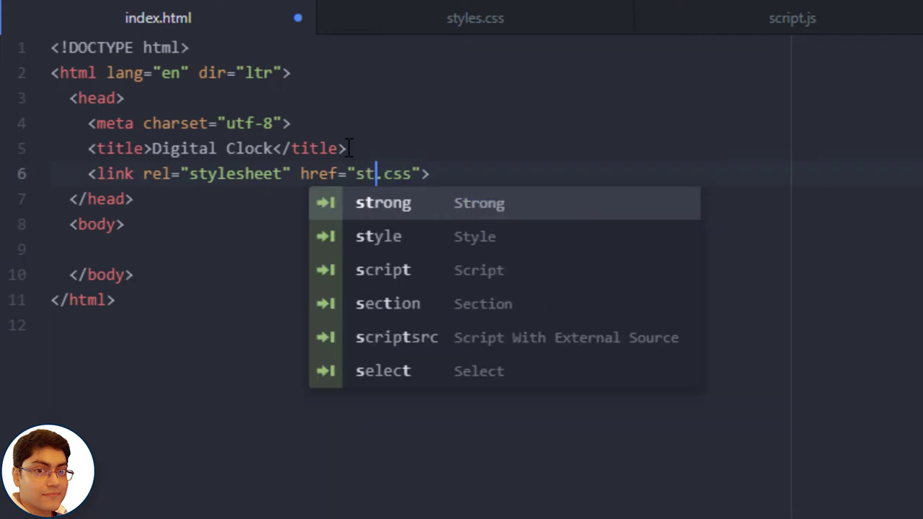
{"action": "type", "text": "yles"}
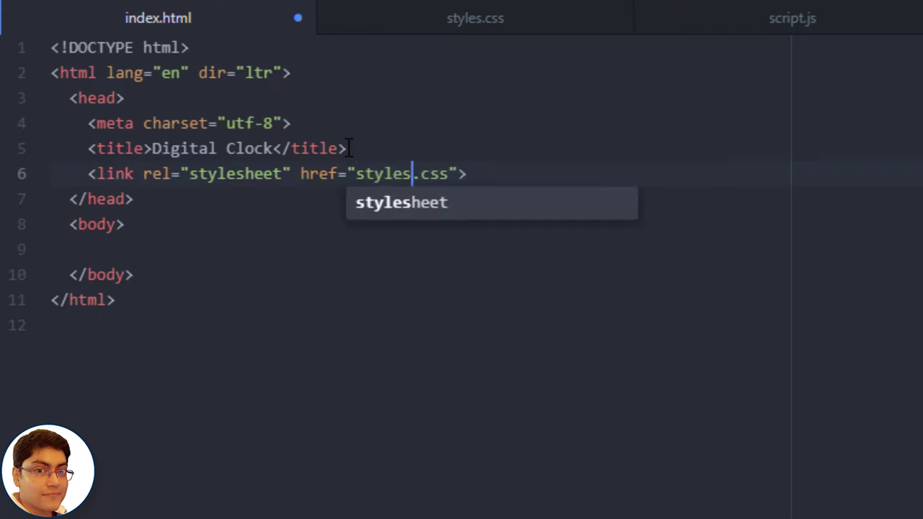
{"action": "key", "text": "Enter"}
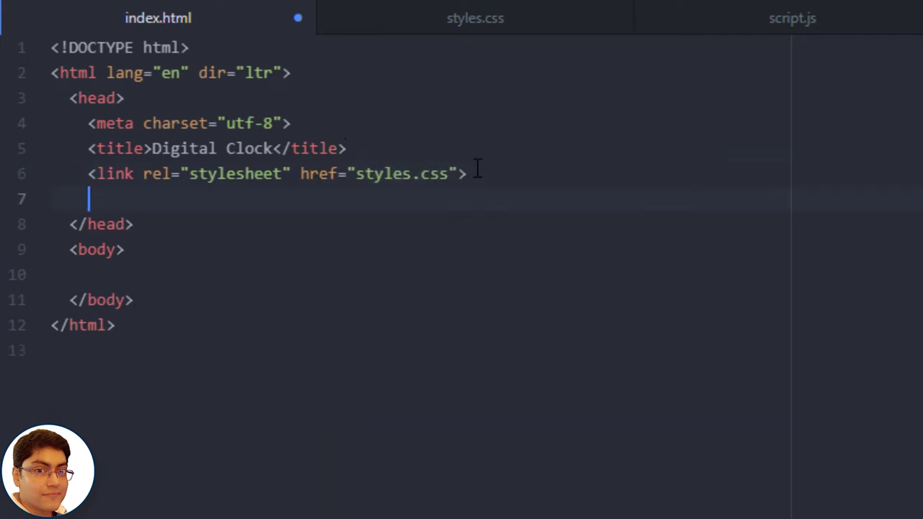
Add a script tag with type text/javascript and src script.js, then save the page.
{"action": "type", "text": "script type=\"text/javascript\">"}
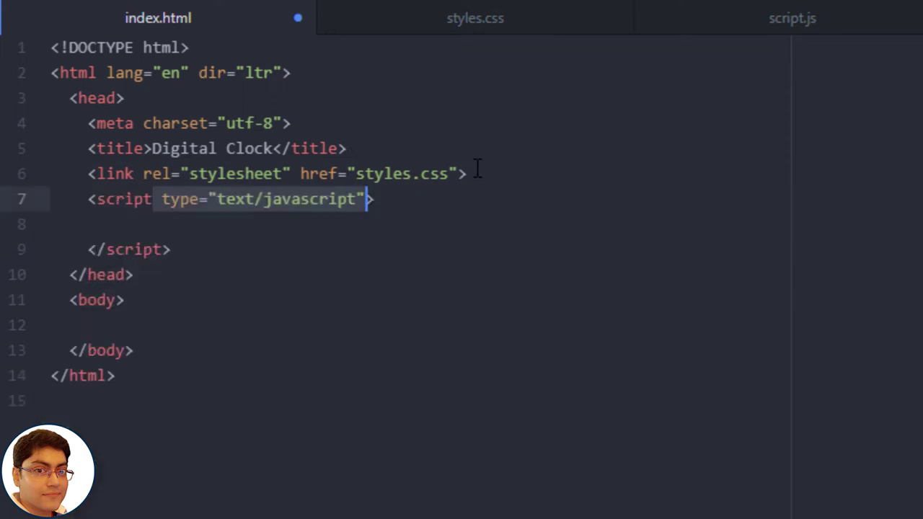
{"action": "type", "text": "s"}
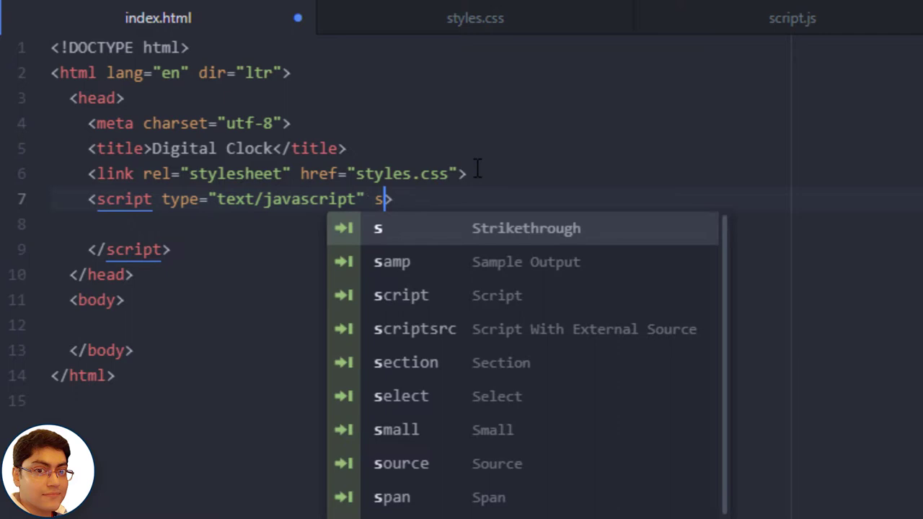
{"action": "type", "text": "rc=\""}
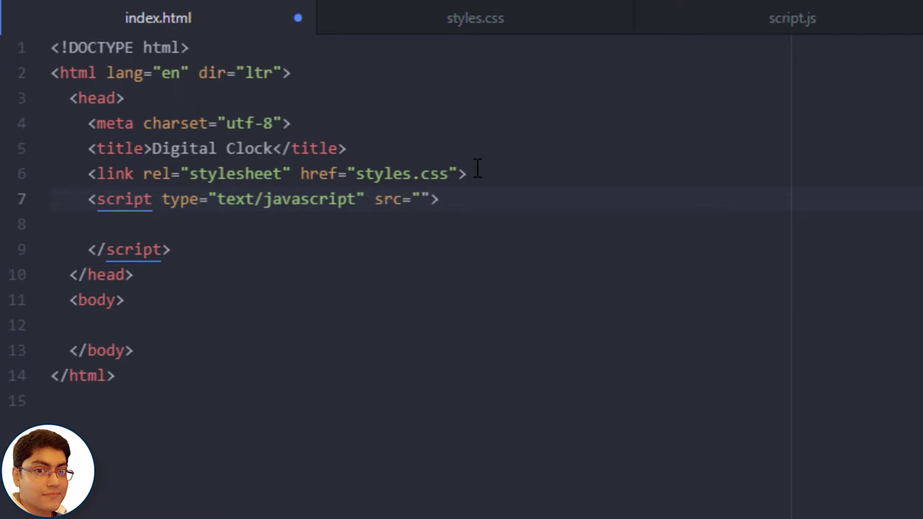
{"action": "type", "text": "script.js"}
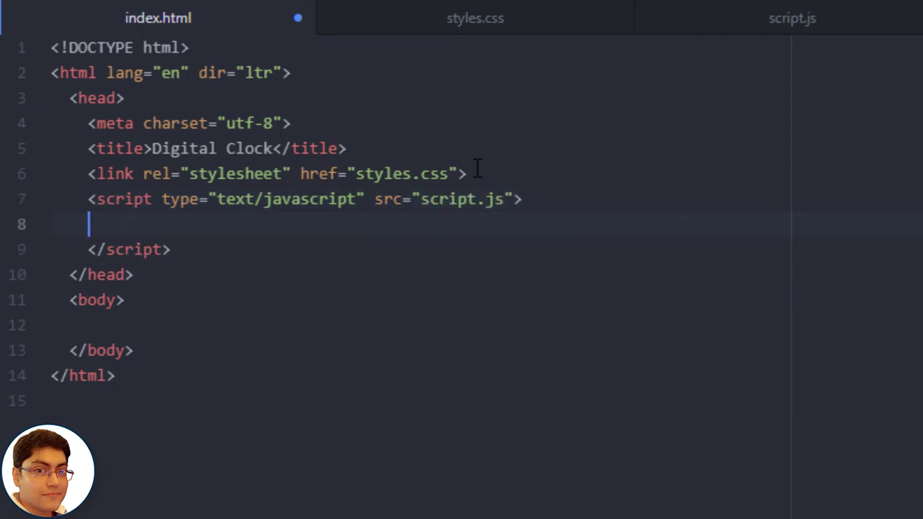
{"action": "key", "text": "Backspace"}
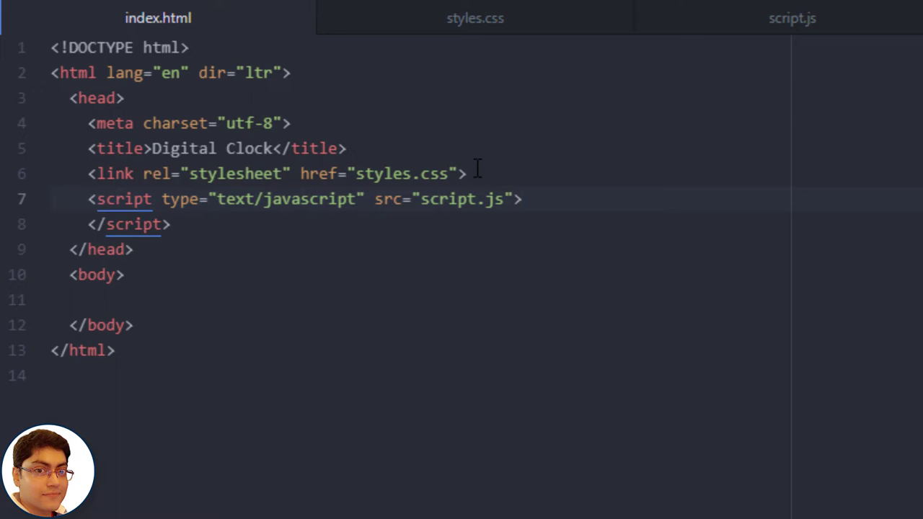
{"action": "left_click", "coordinate": [523, 199]}
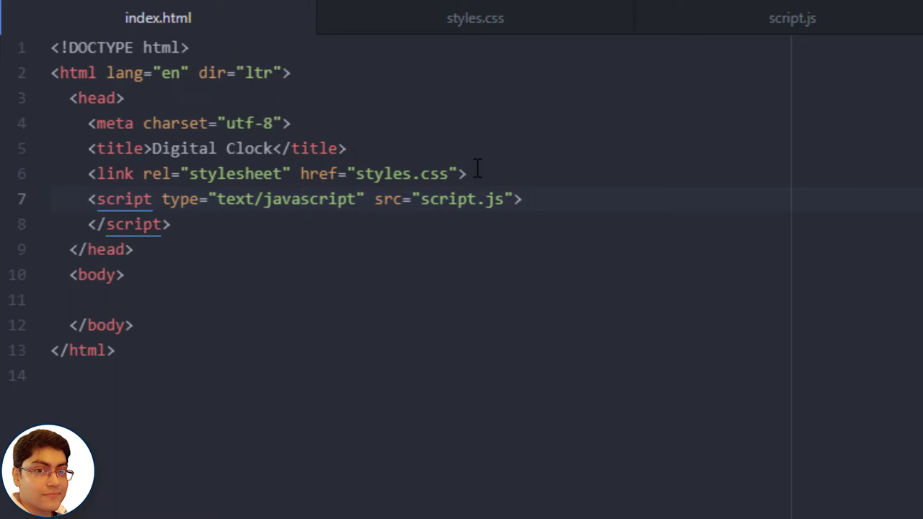
{"action": "left_click", "coordinate": [521, 199]}
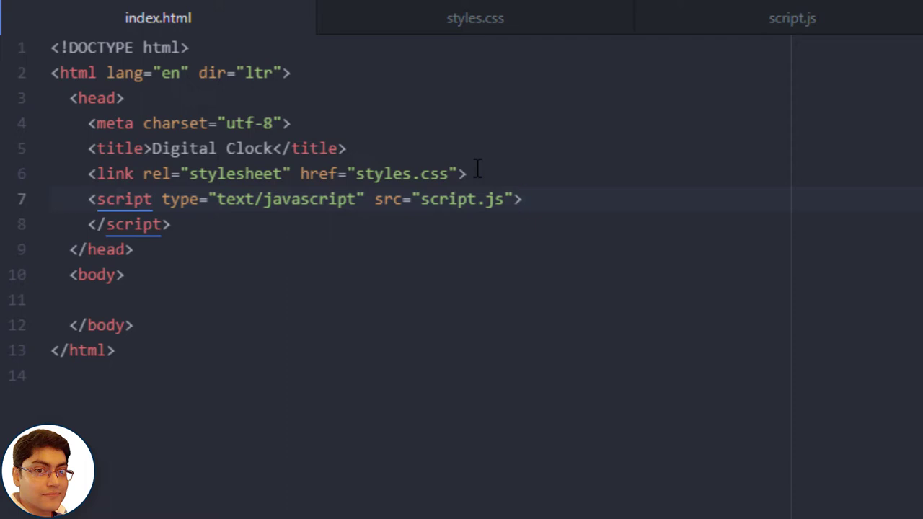
{"action": "left_click", "coordinate": [522, 199]}
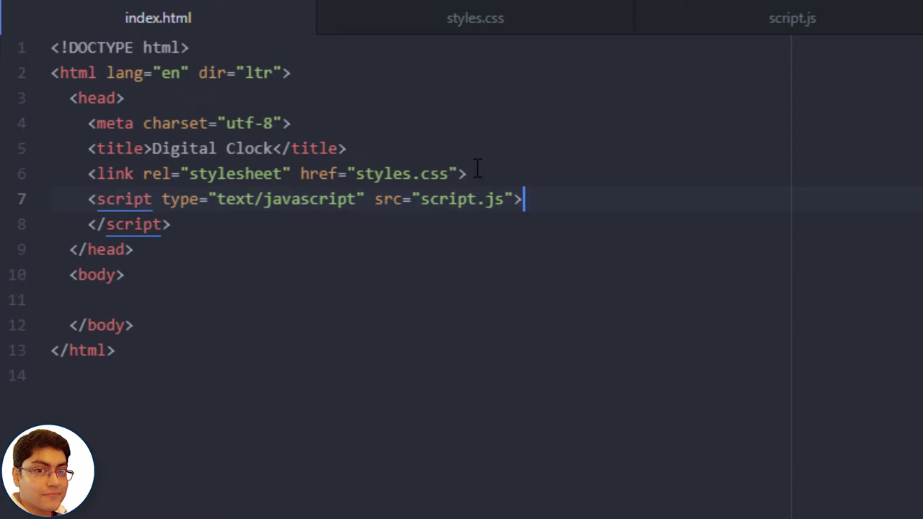
Write a div with id container holding an empty <p id="clock"></p> in the body.
{"action": "type", "text": "div class=\"\">"}
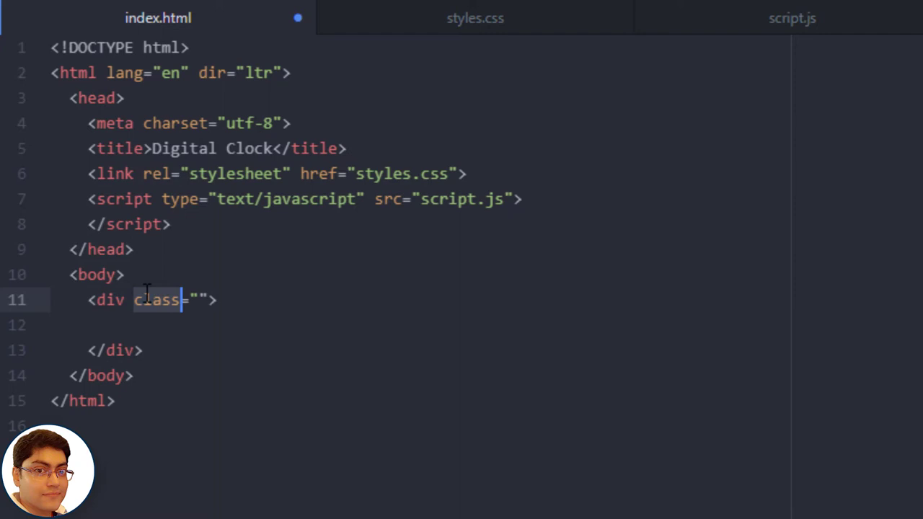
{"action": "type", "text": "id"}
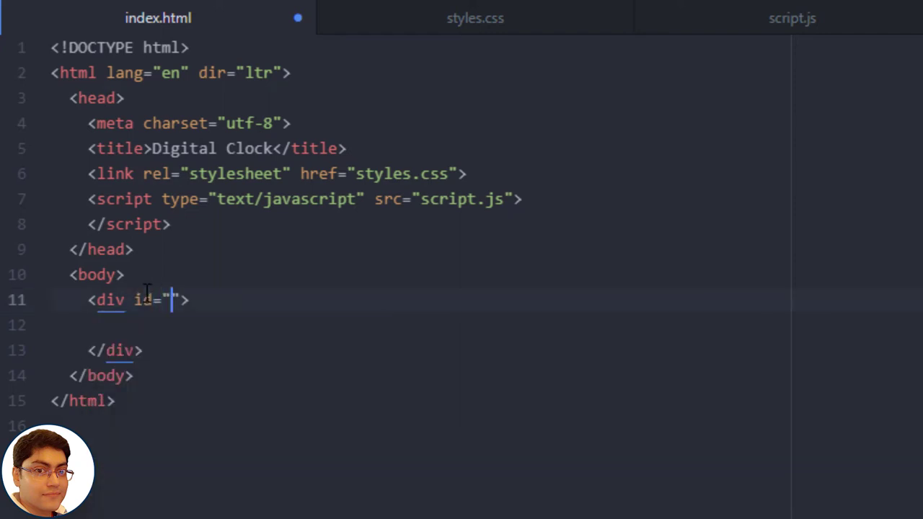
{"action": "type", "text": "contai"}
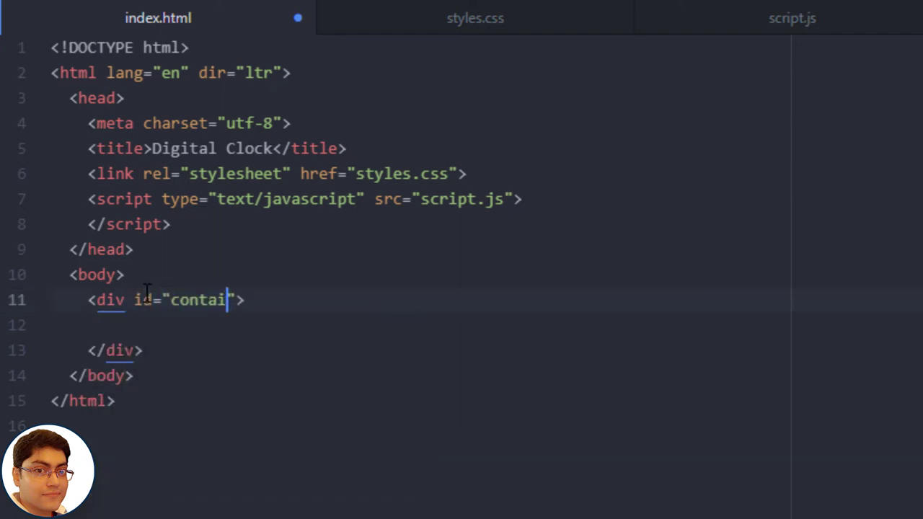
{"action": "type", "text": "p id=\"\"></p>"}
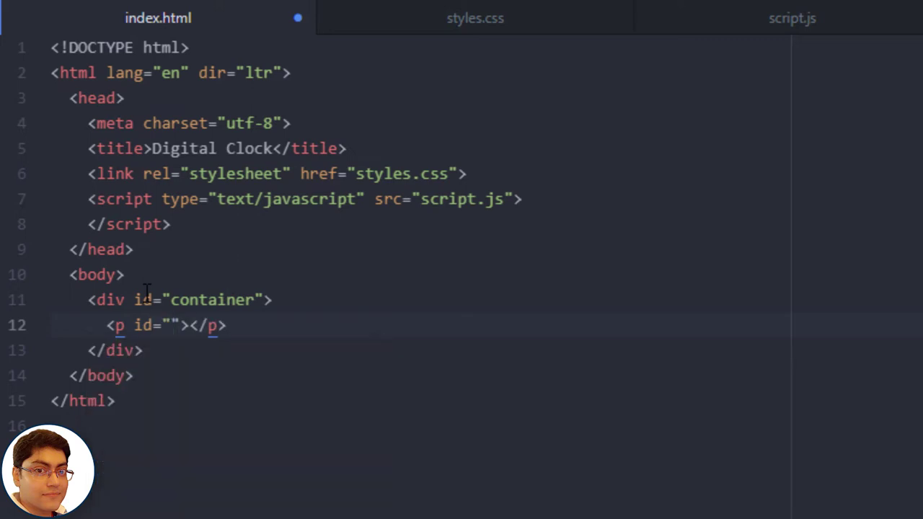
{"action": "type", "text": "clock"}
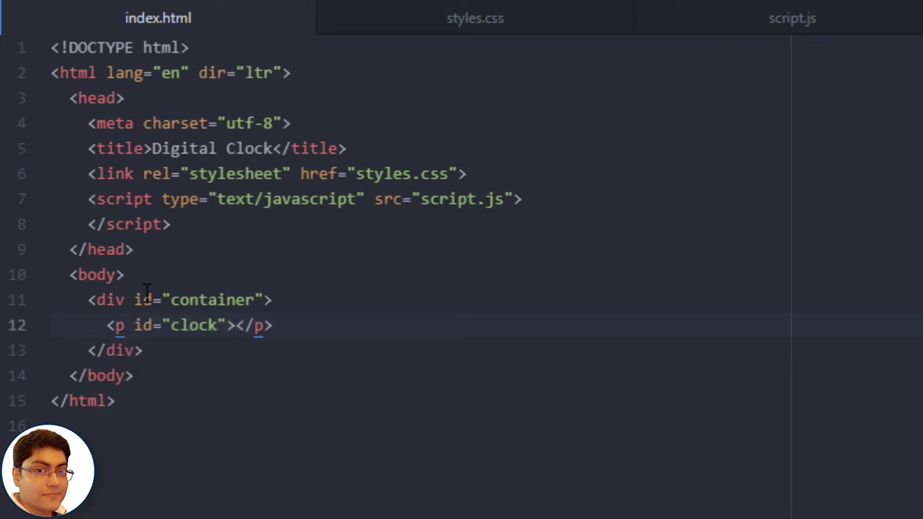
In styles.css write a #container rule with an 800px min-height.
{"action": "left_click", "coordinate": [474, 18]}
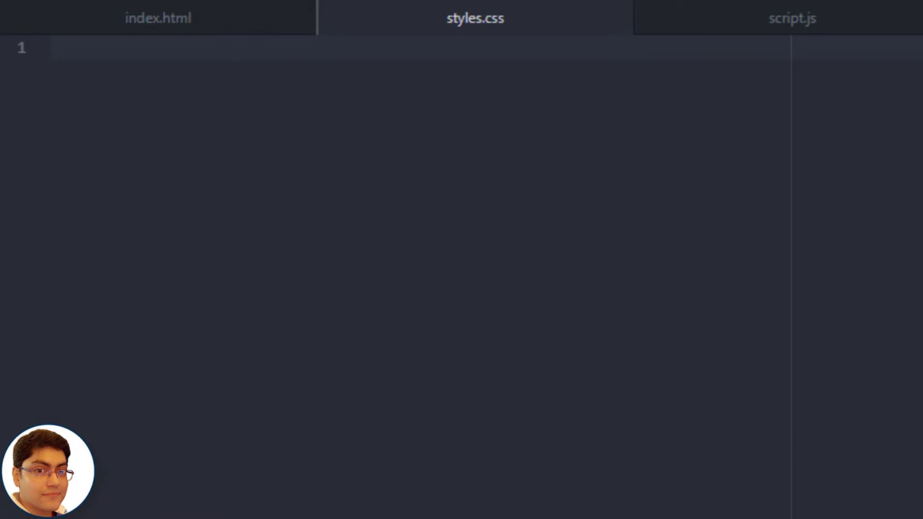
{"action": "left_click", "coordinate": [79, 48]}
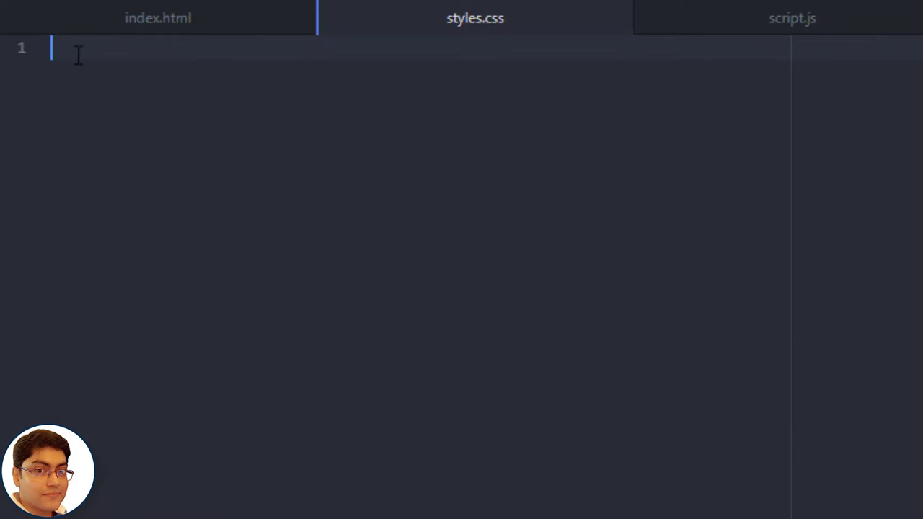
{"action": "type", "text": "#container{"}
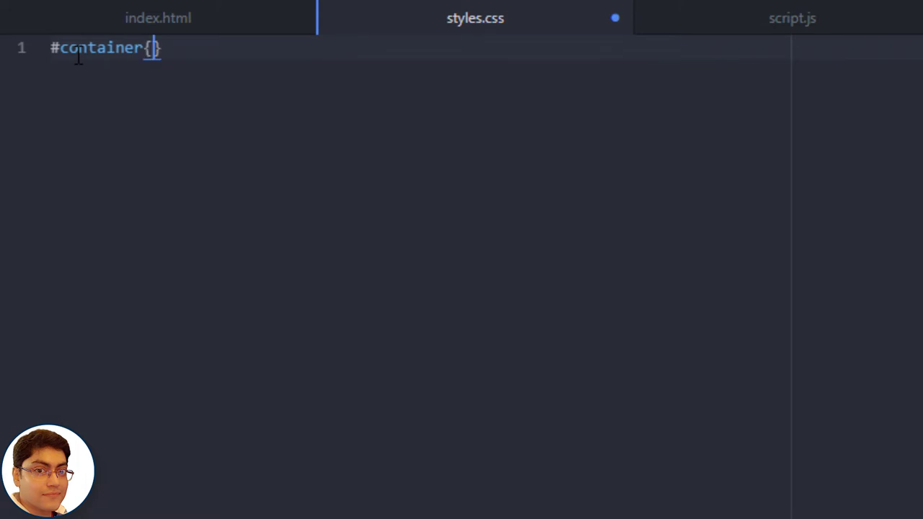
{"action": "key", "text": "Enter"}
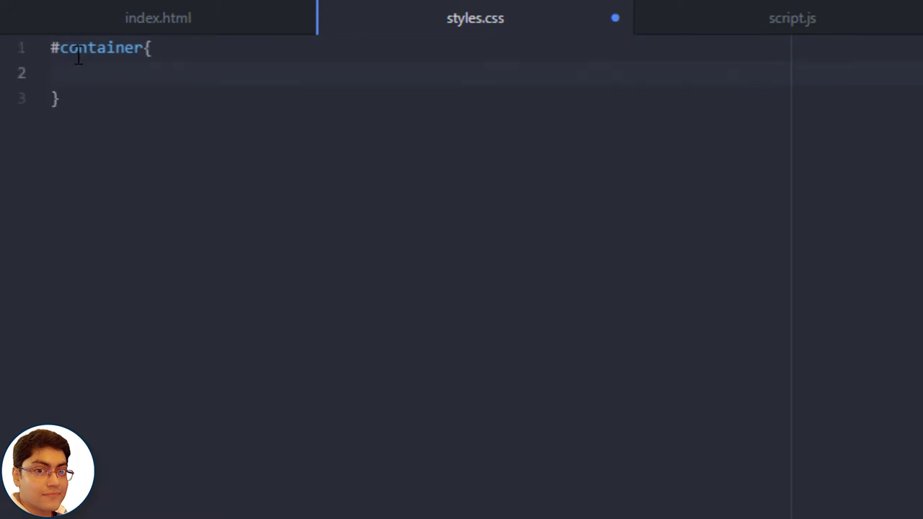
{"action": "type", "text": "min-height: 800p"}
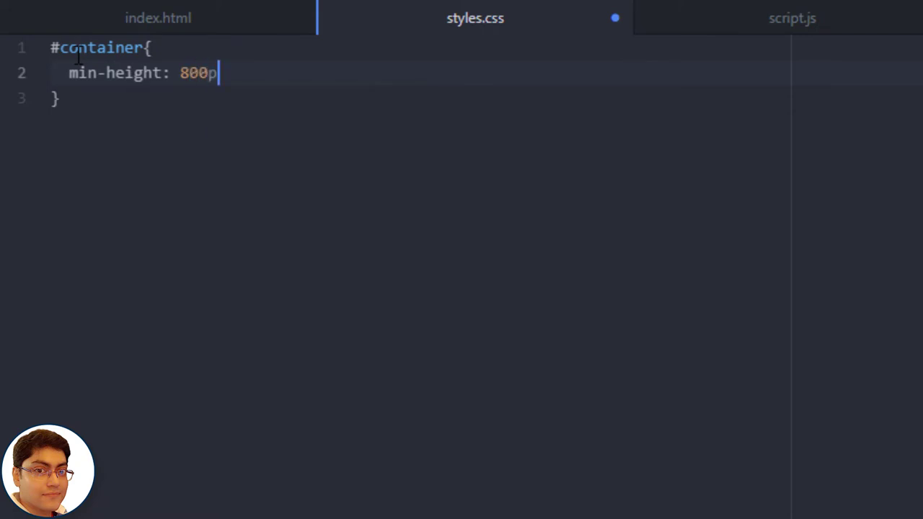
{"action": "type", "text": "x;"}
{"action": "type", "text": "position: relative;"}
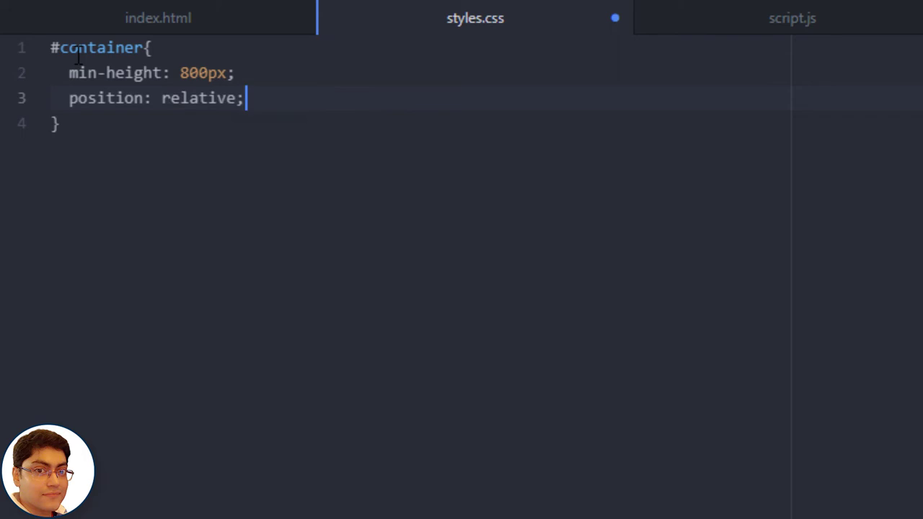
{"action": "key", "text": "Enter"}
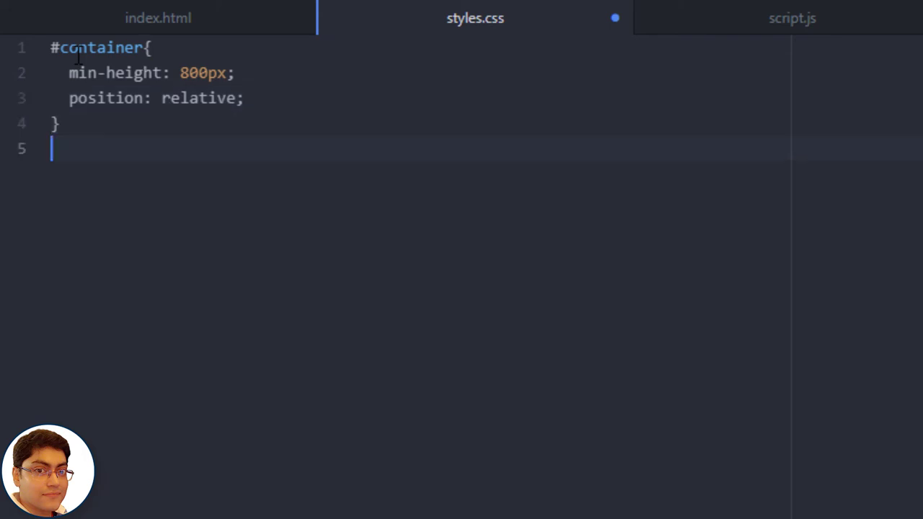
Write a #clock rule: centred text, 72px font, #333 background, #fff colour, min-width and 10px padding.
{"action": "type", "text": "#clock{"}
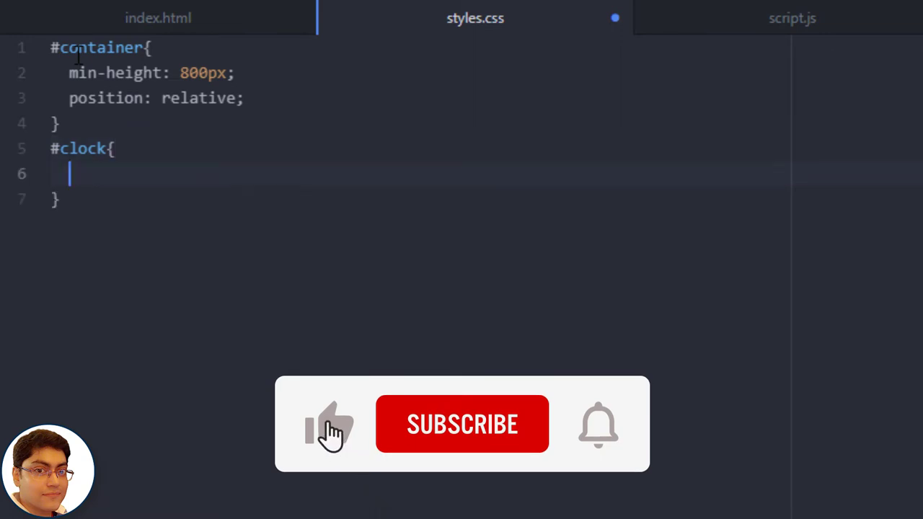
{"action": "type", "text": "text-align: center;"}
{"action": "type", "text": "font-size:"}
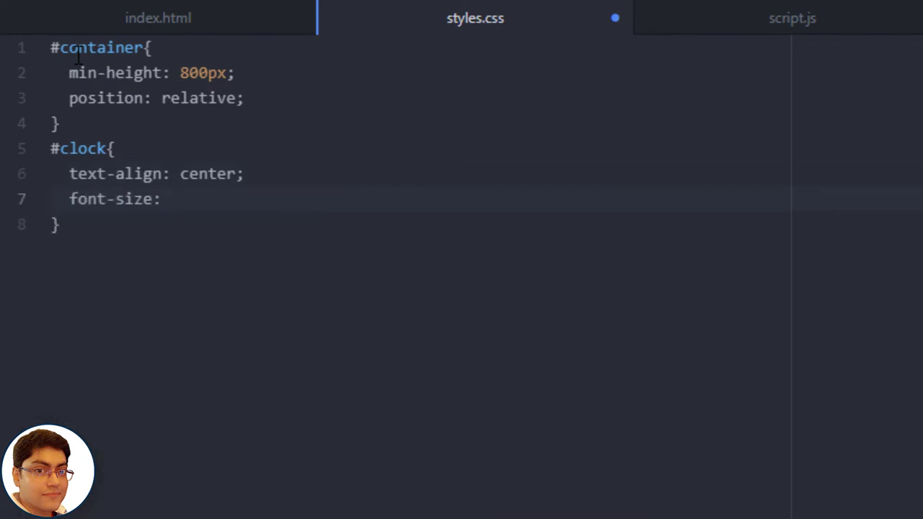
{"action": "type", "text": "72px;"}
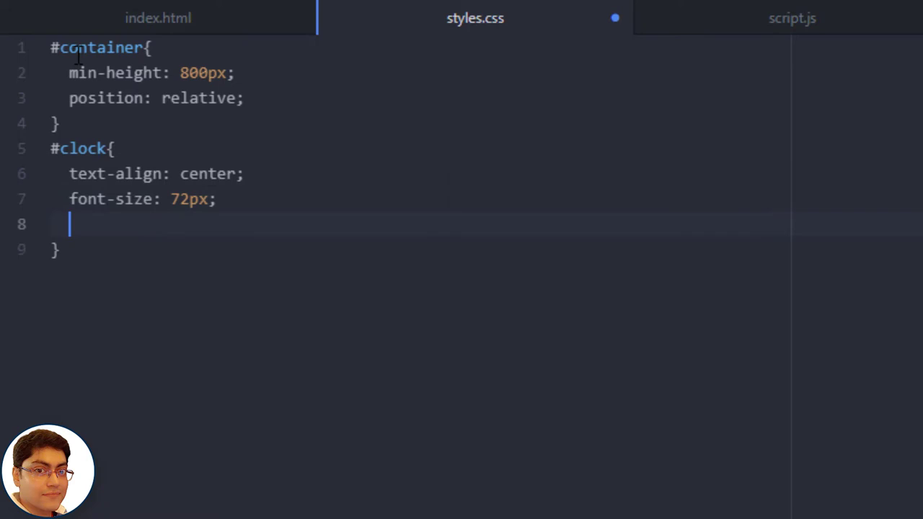
{"action": "type", "text": "background-color: #"}
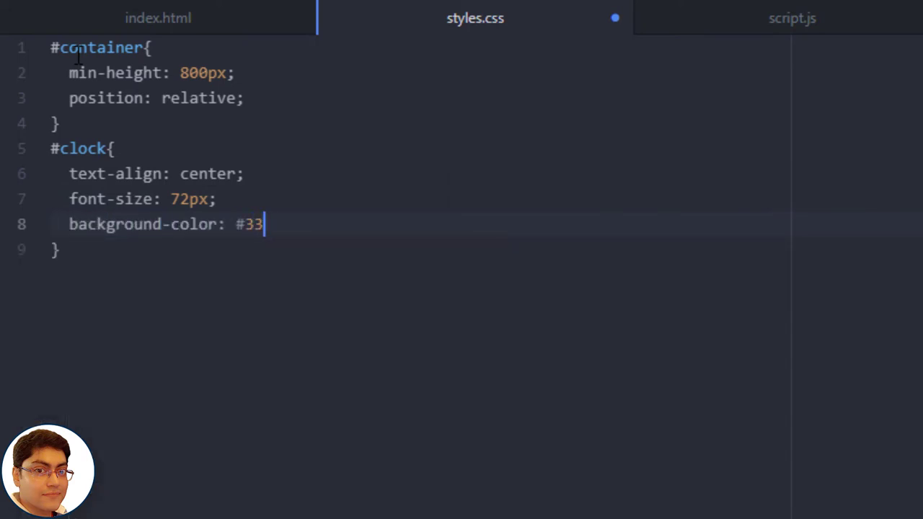
{"action": "type", "text": "333;"}
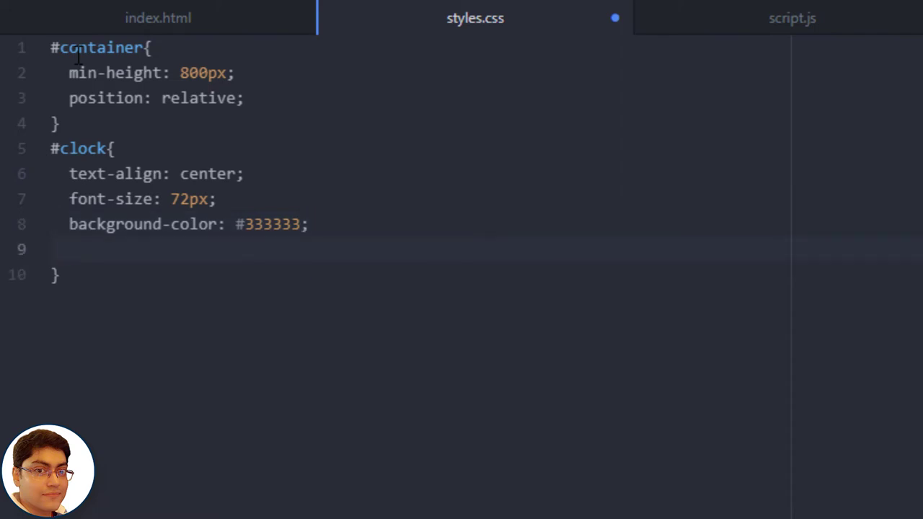
{"action": "type", "text": "color:"}
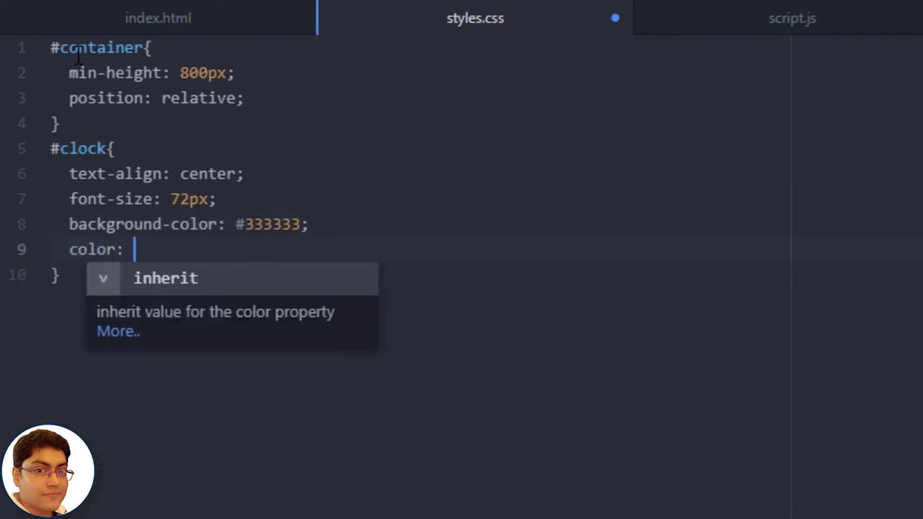
{"action": "type", "text": "#fff;"}
{"action": "type", "text": "min-width: 38"}
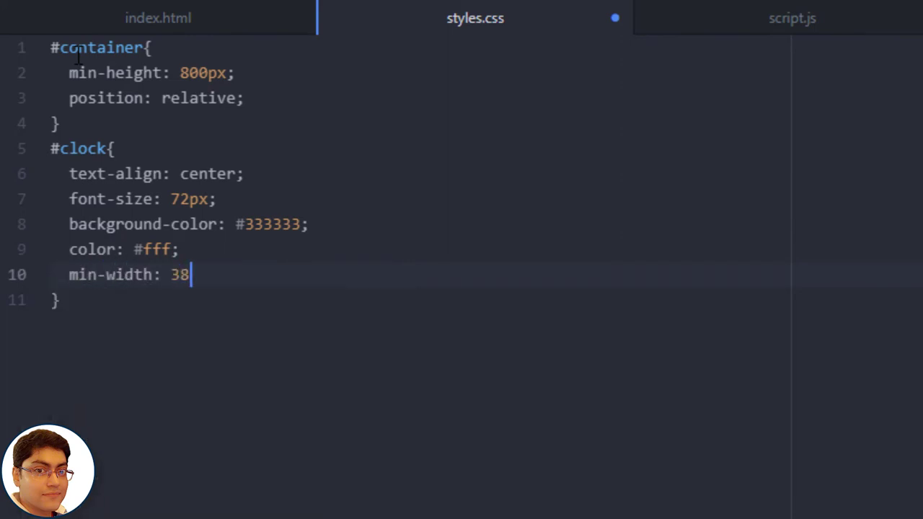
{"action": "type", "text": "0px;"}
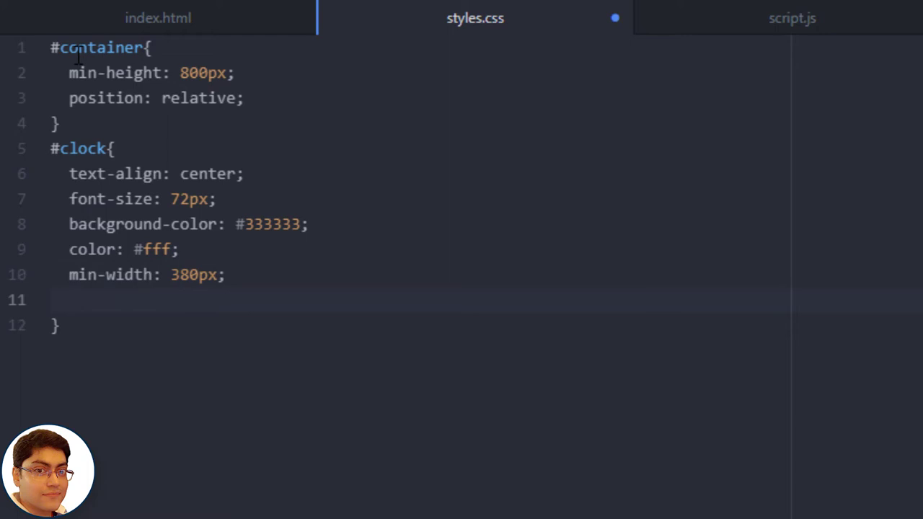
{"action": "type", "text": "padding:"}
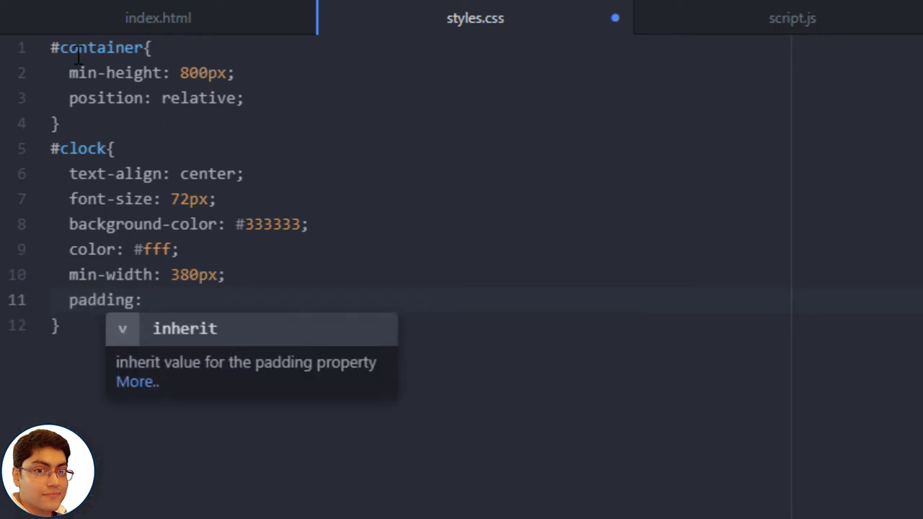
{"action": "type", "text": "10px;"}
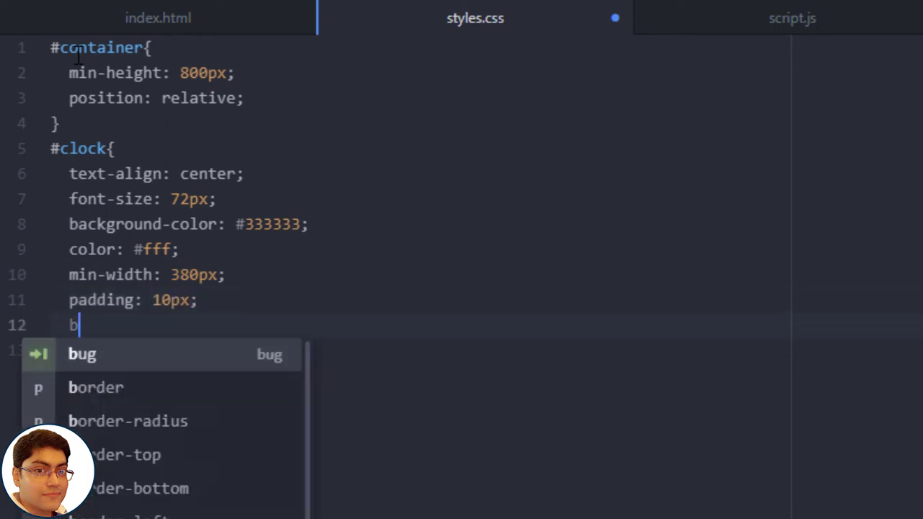
Give #clock a 10px border-radius, absolute position and top/left of 50%.
{"action": "type", "text": "order-radius: 10"}
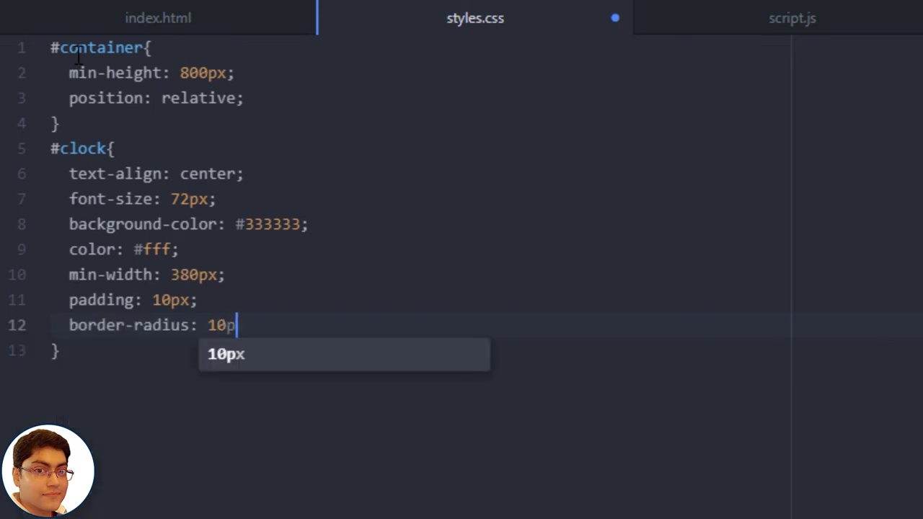
{"action": "type", "text": "px;"}
{"action": "type", "text": "position: absolute;"}
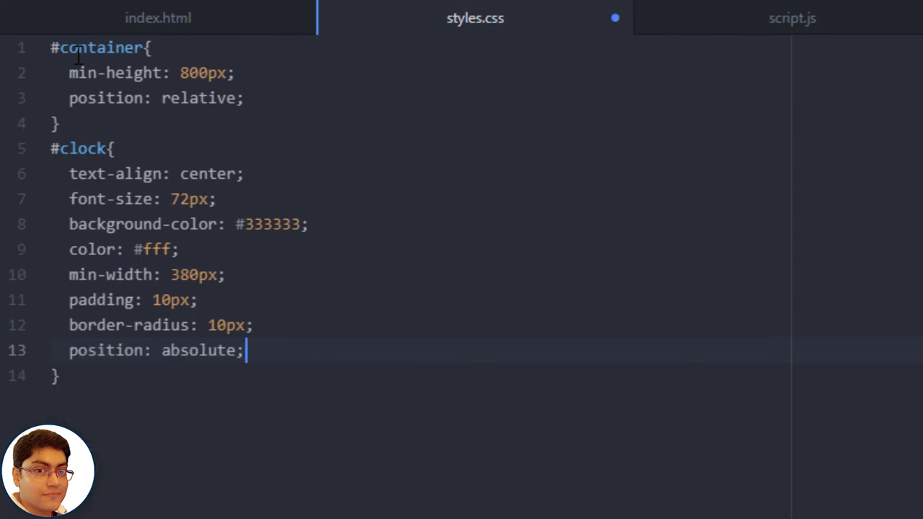
{"action": "type", "text": "top"}
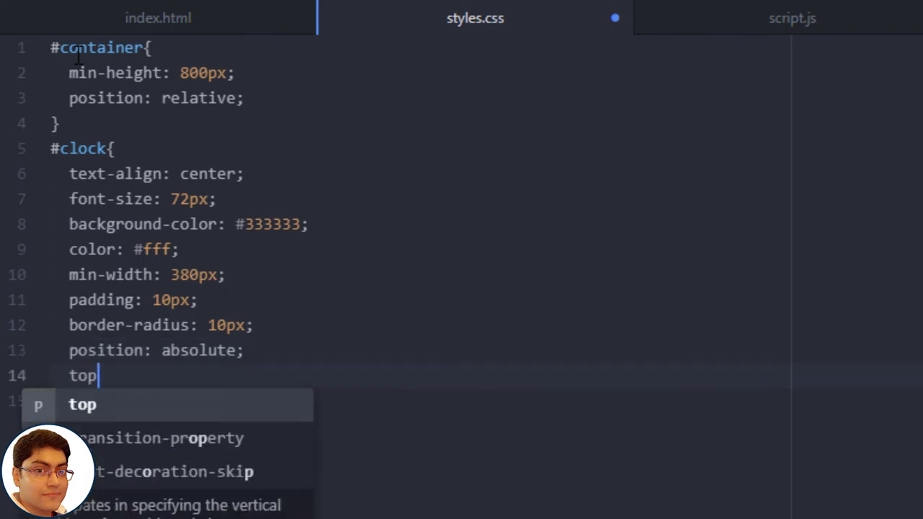
{"action": "type", "text": ": 50%;"}
{"action": "left_click", "coordinate": [420, 401]}
{"action": "type", "text": "lef"}
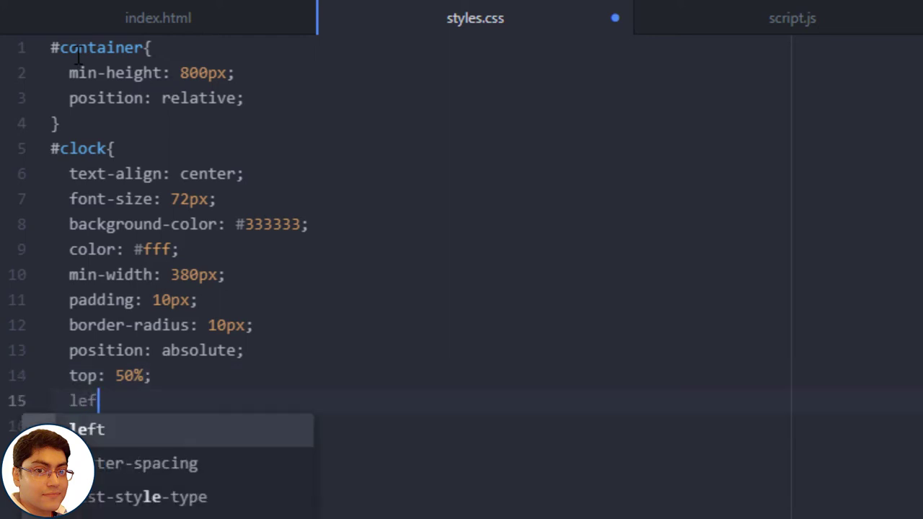
{"action": "type", "text": "t: 50%"}
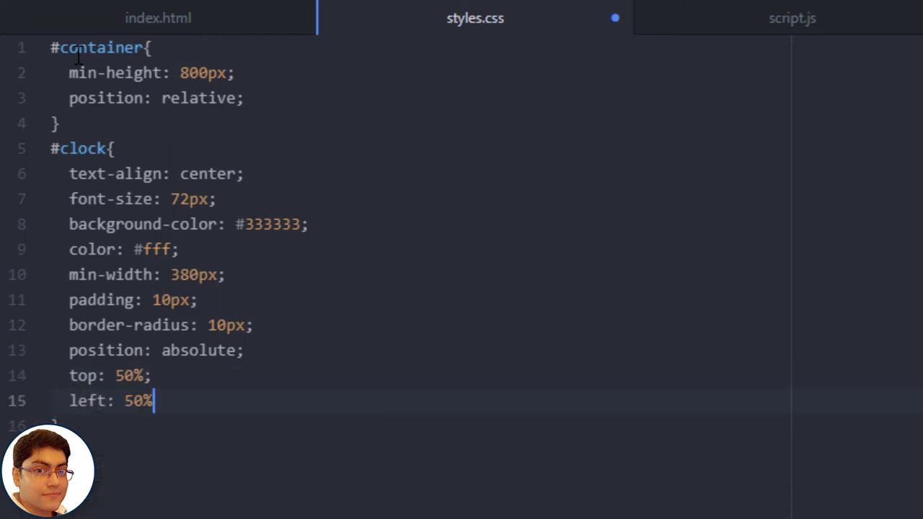
Add transform: translate(-50%, -50%) to centre the clock exactly.
{"action": "type", "text": "transform:"}
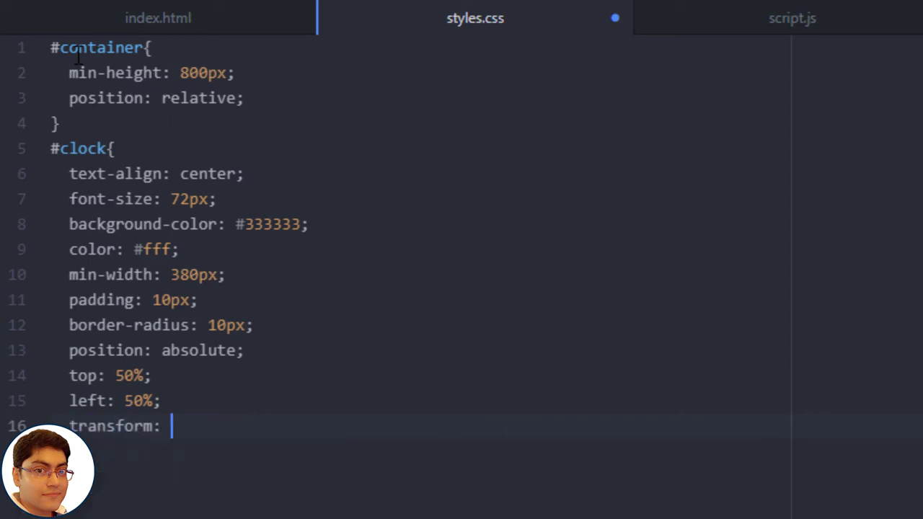
{"action": "type", "text": "translate();"}
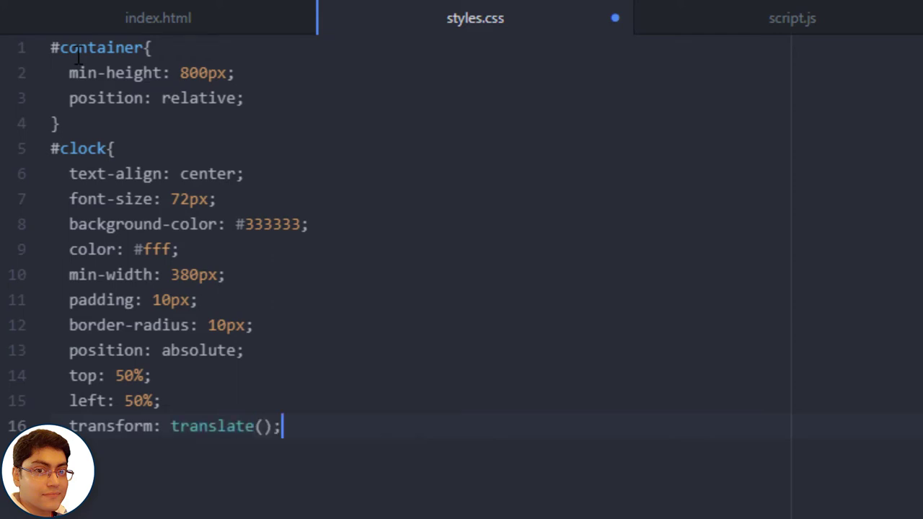
{"action": "type", "text": "-50%, -"}
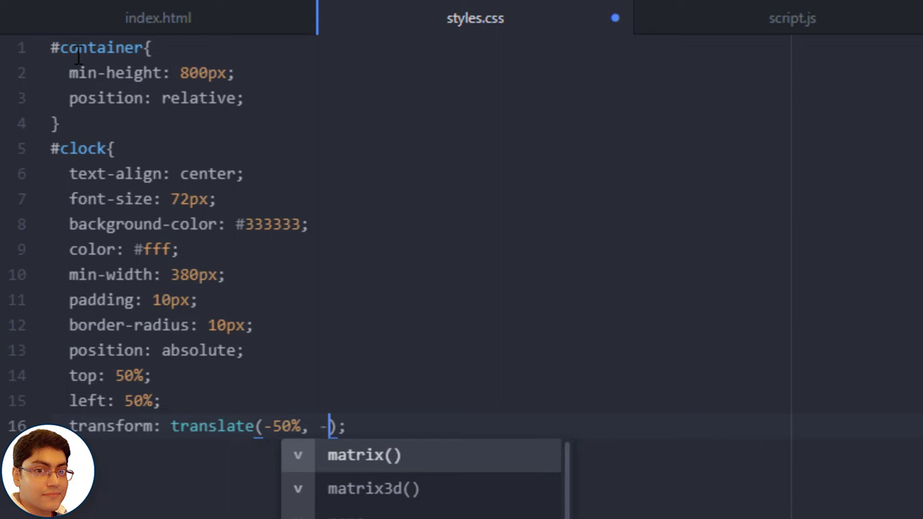
{"action": "type", "text": "50%"}
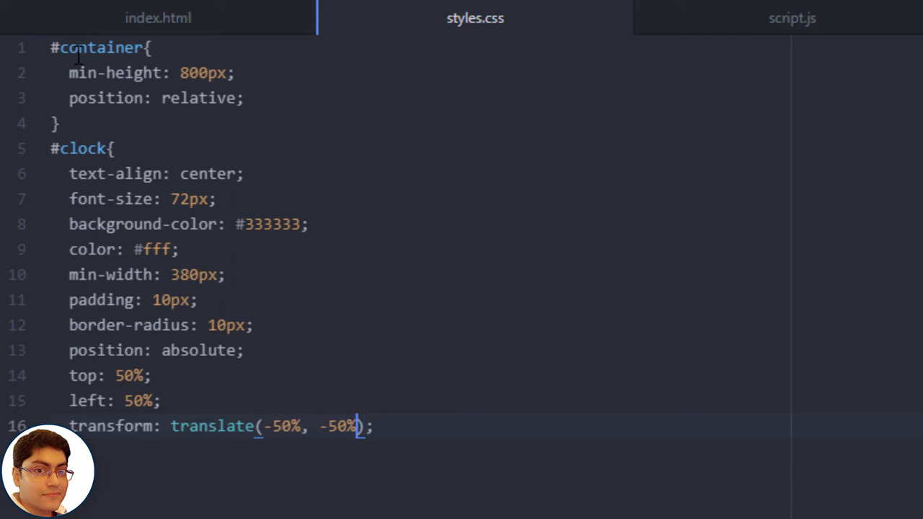
In script.js start function displayTime() with var d = new Date().
{"action": "left_click", "coordinate": [792, 18]}
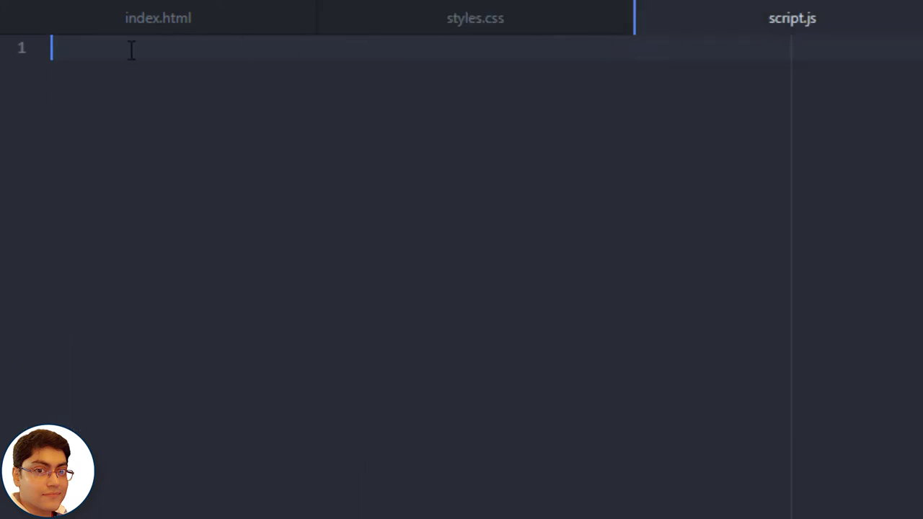
{"action": "type", "text": "function display"}
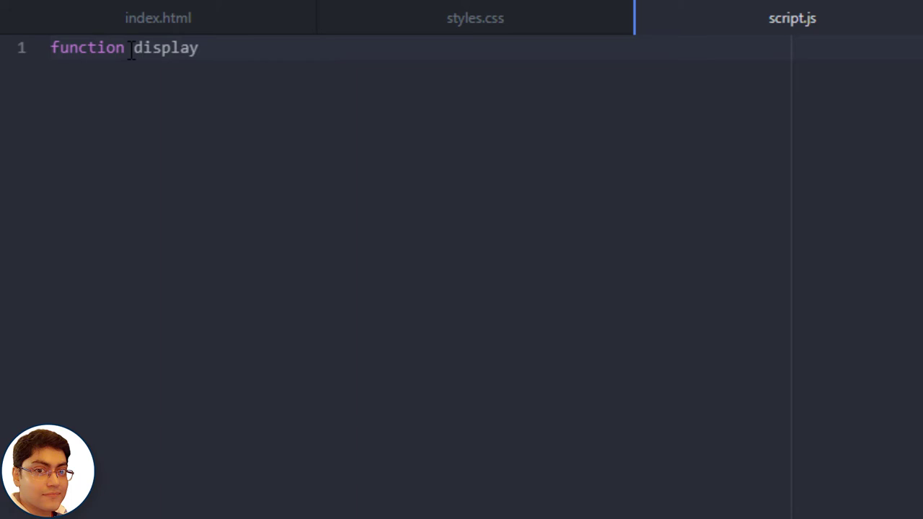
{"action": "type", "text": "Time(){}"}
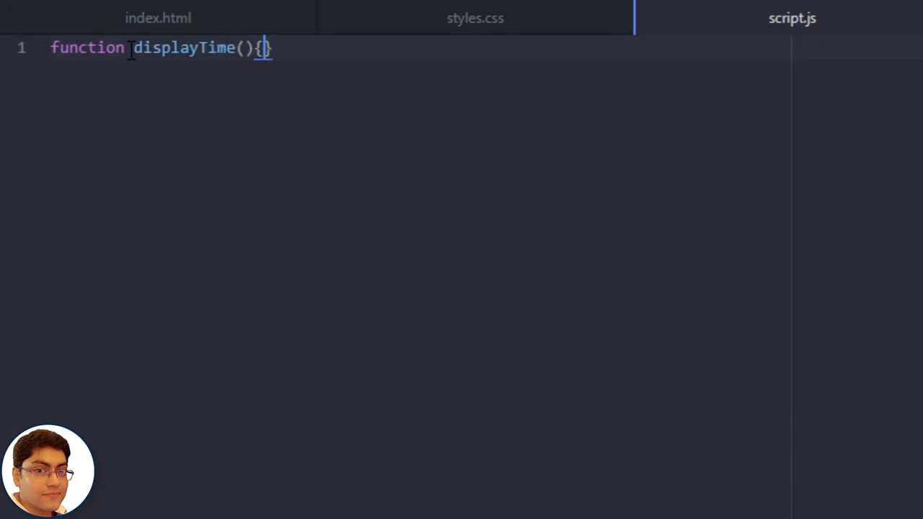
{"action": "type", "text": "var"}
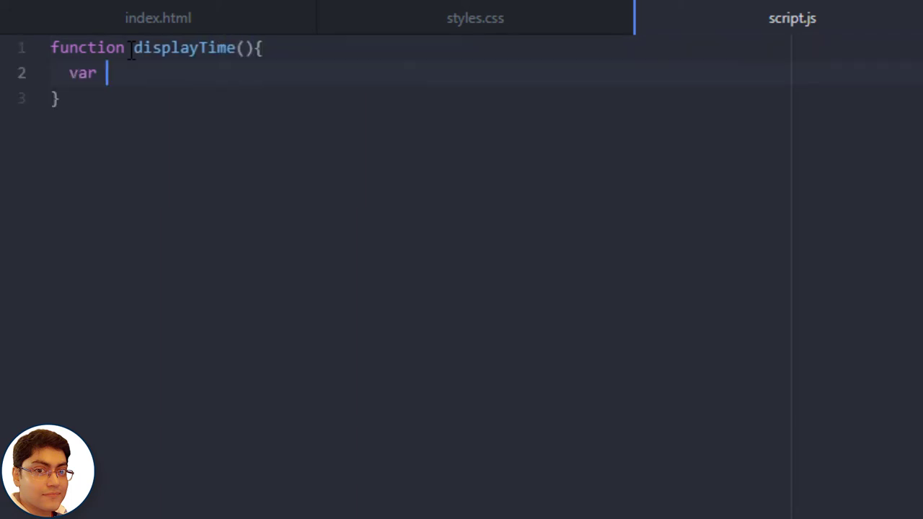
{"action": "type", "text": "d = new D"}
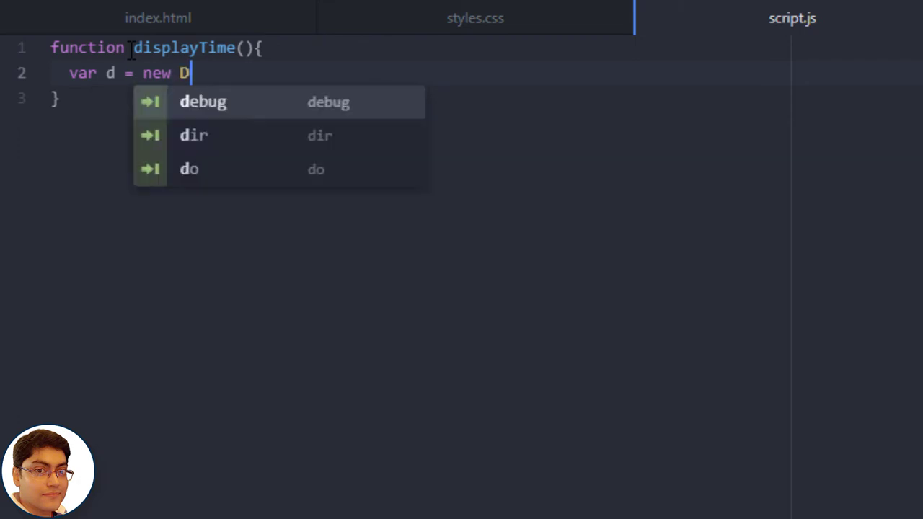
{"action": "type", "text": "ate();"}
{"action": "type", "text": "var ho"}
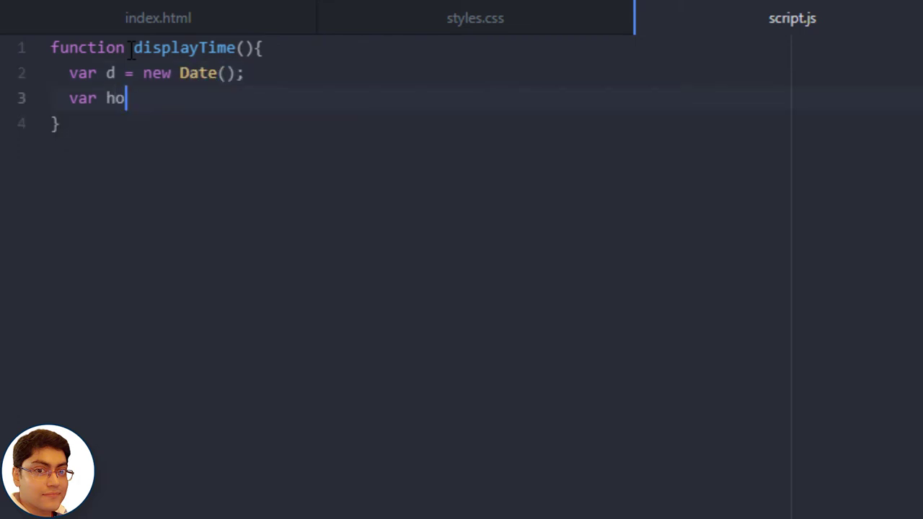
Store hour, min and sec from d.getHours(), d.getMinutes() and d.getSeconds().
{"action": "type", "text": "ur = d."}
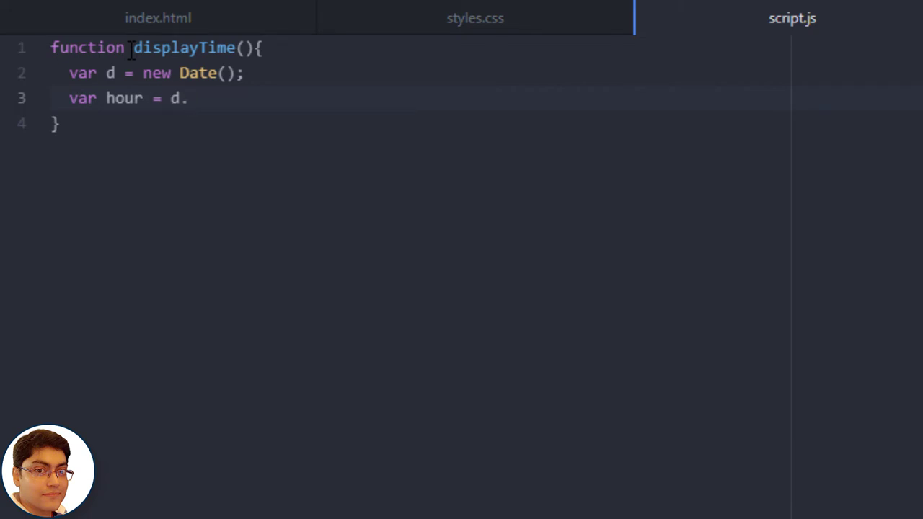
{"action": "type", "text": "getHours();"}
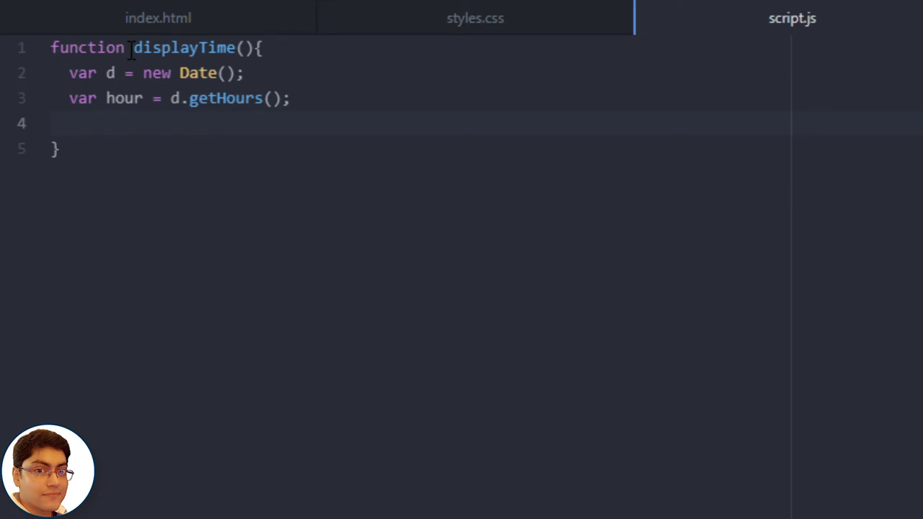
{"action": "type", "text": "v"}
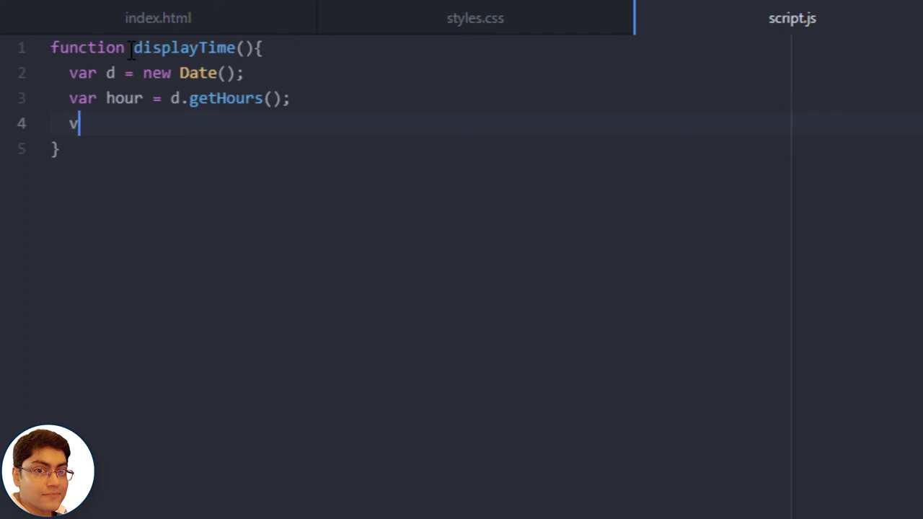
{"action": "type", "text": "ar min ="}
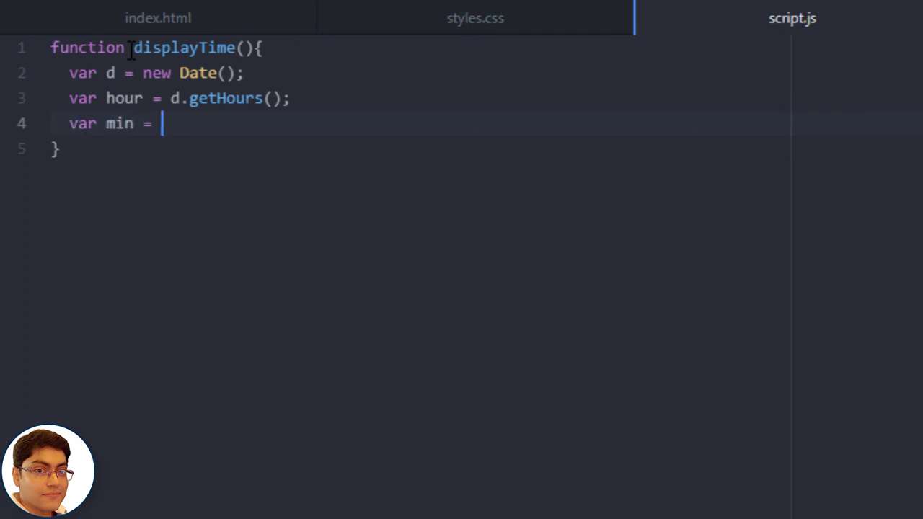
{"action": "type", "text": "d.getM"}
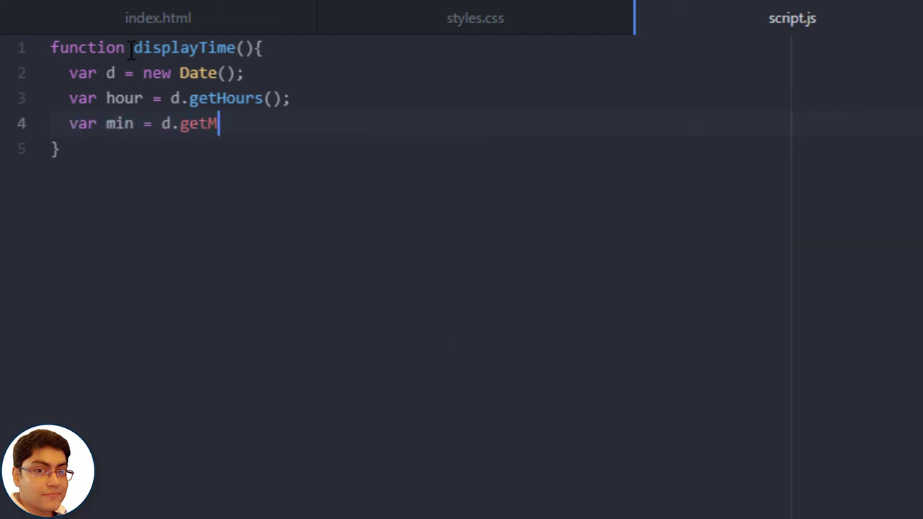
{"action": "type", "text": "inutes();"}
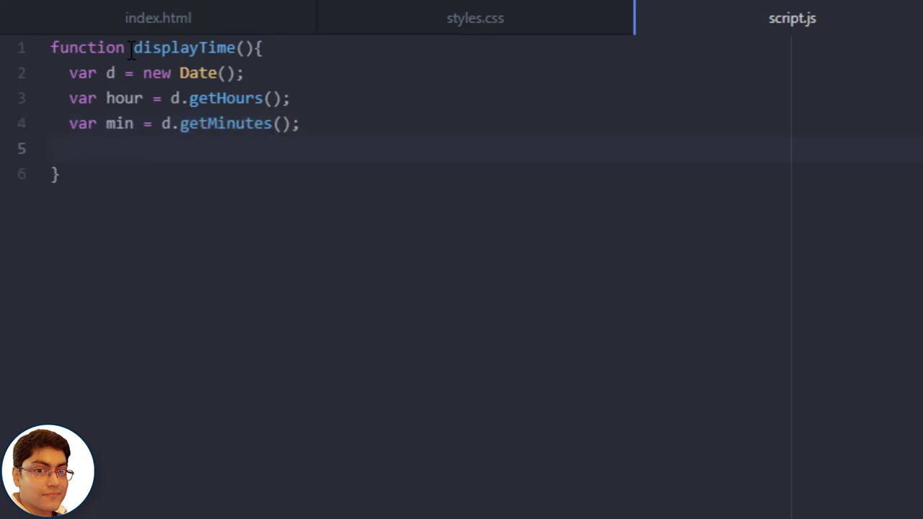
{"action": "type", "text": "var se"}
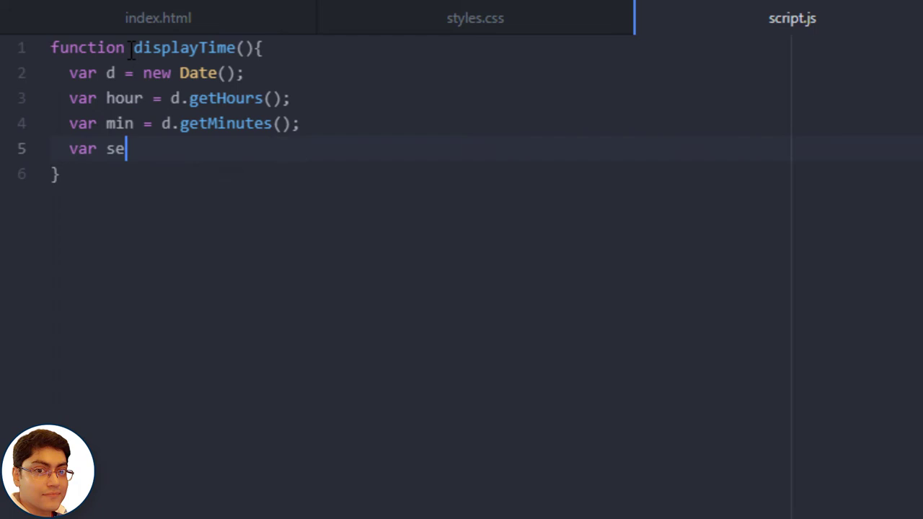
{"action": "type", "text": "c = d"}
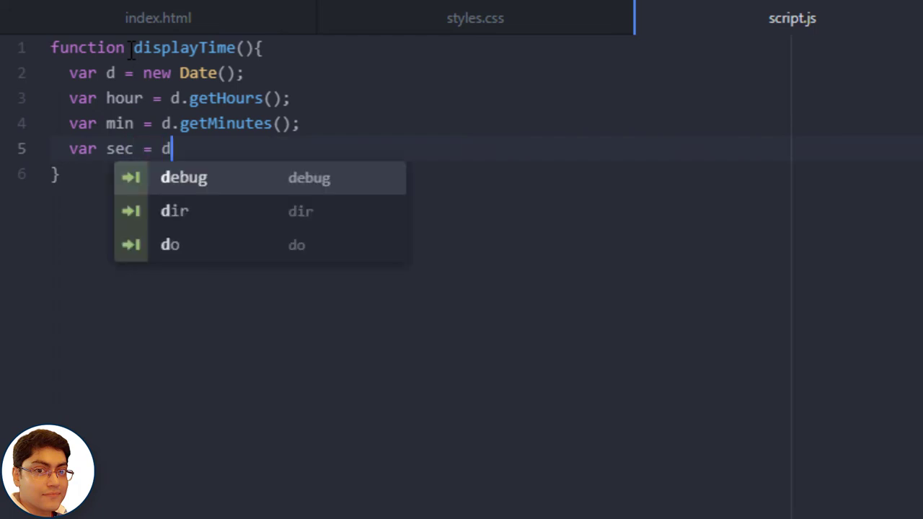
{"action": "type", "text": ".getSe"}
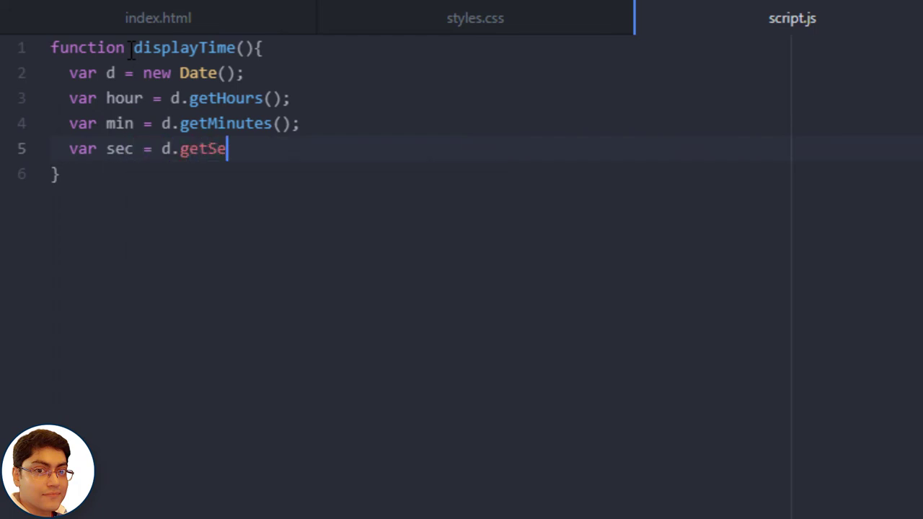
{"action": "type", "text": "conds();"}
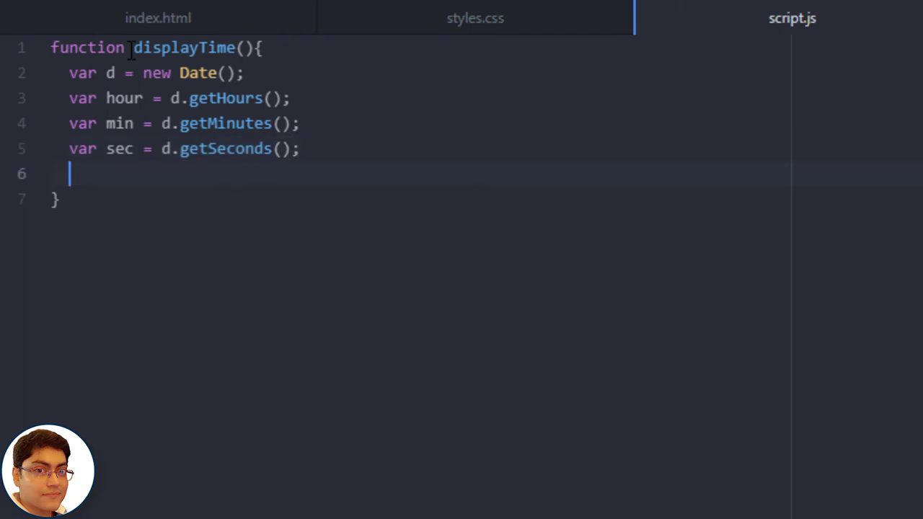
Write hour + ":" + min + ":" + sec into the #clock element's innerHTML.
{"action": "type", "text": "document"}
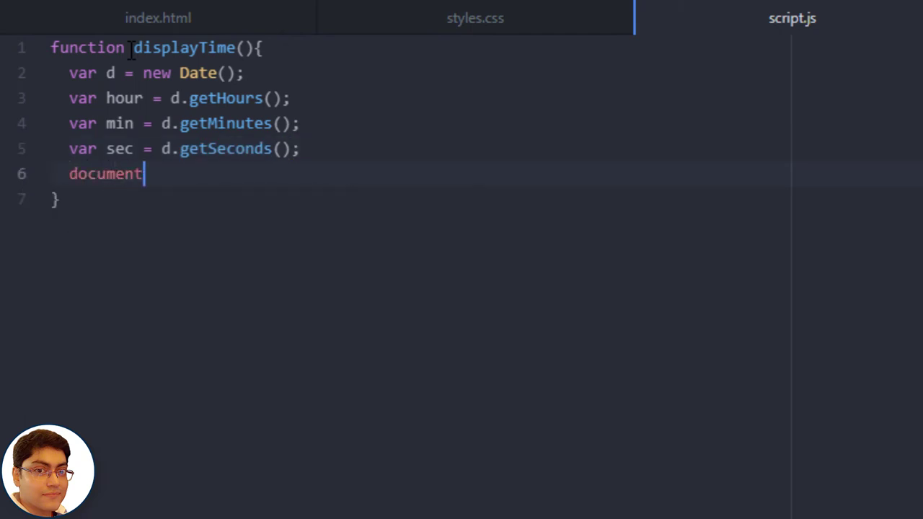
{"action": "type", "text": ".getElementById(\"clock\").inn"}
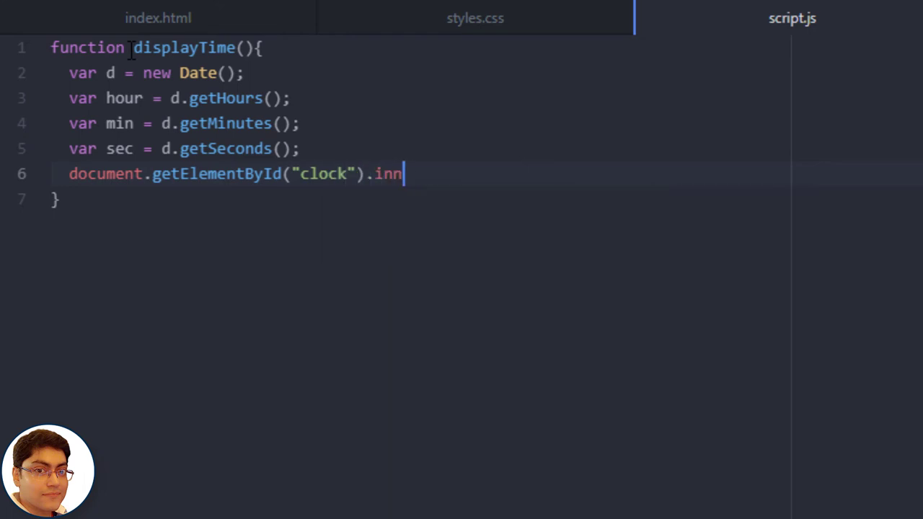
{"action": "type", "text": "erHTML = hour"}
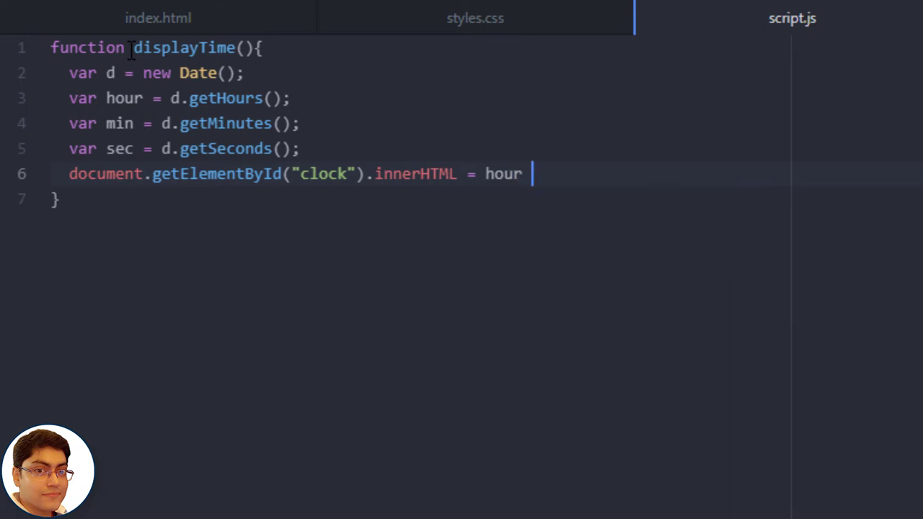
{"action": "type", "text": "+ \"\""}
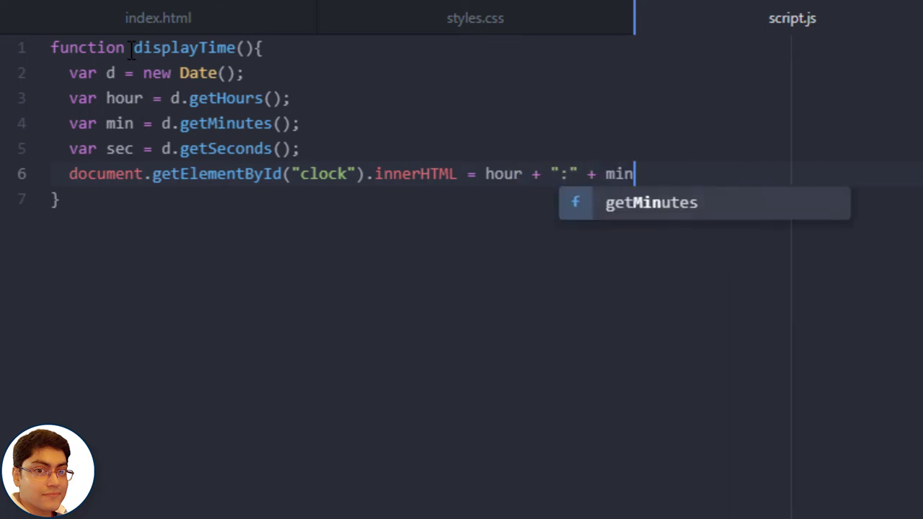
{"action": "type", "text": "+ \":\""}
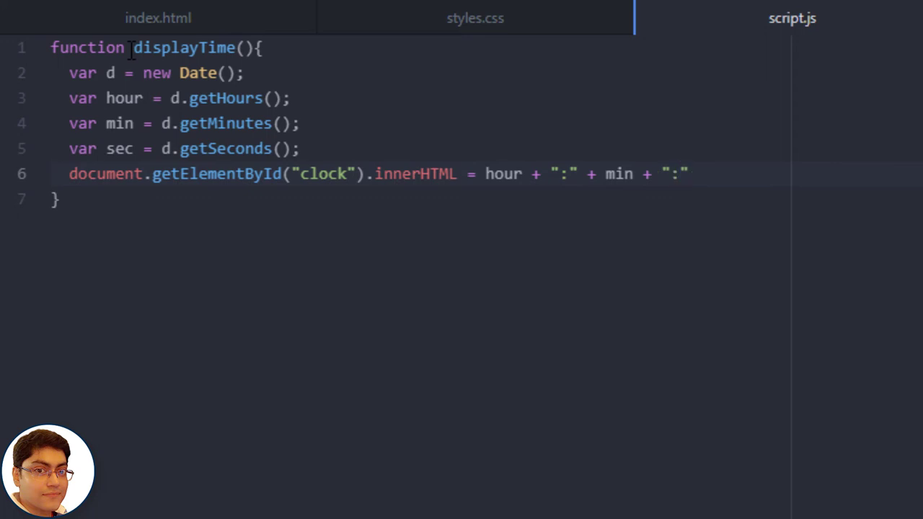
{"action": "type", "text": "+"}
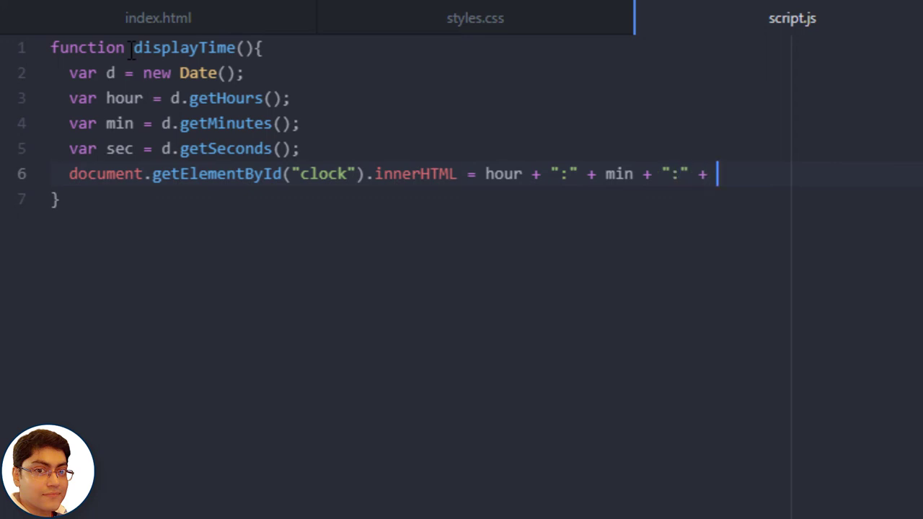
{"action": "type", "text": "sec;"}
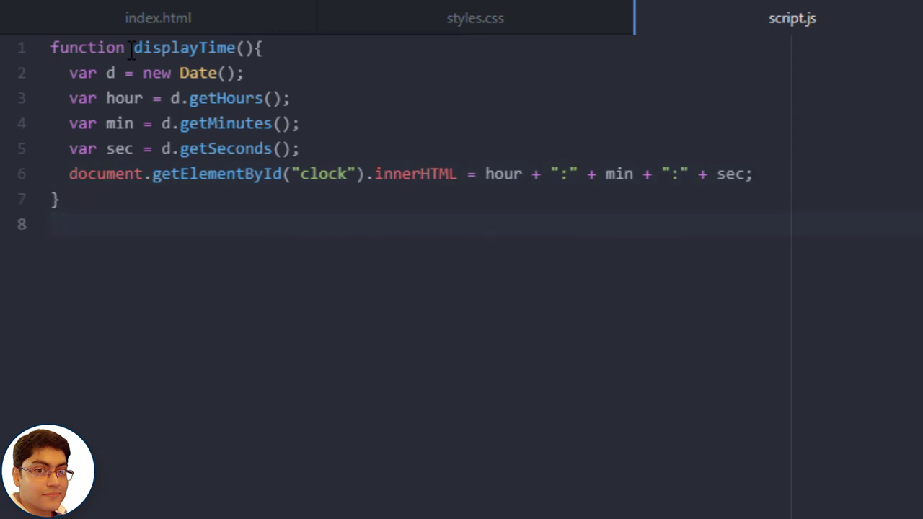
Add setInterval(displayTime, 1000) below the function so it runs every second.
{"action": "type", "text": "setIn"}
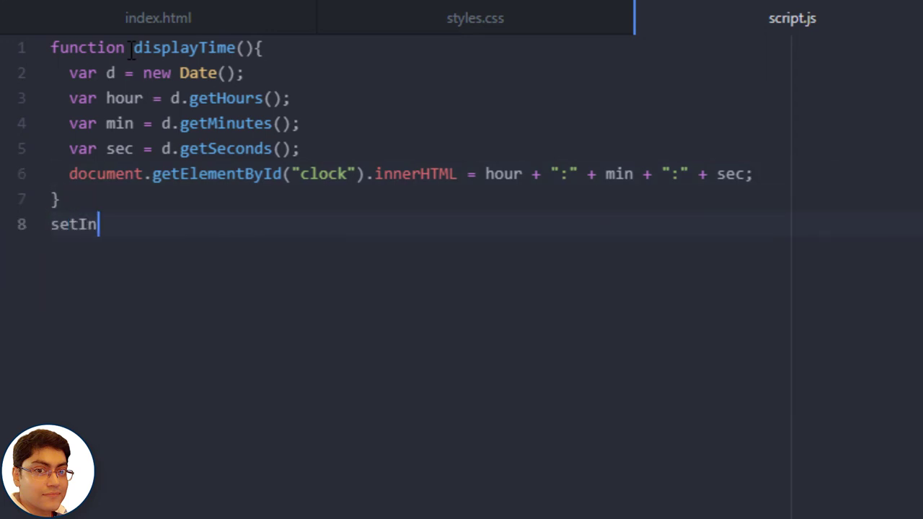
{"action": "type", "text": "terval()"}
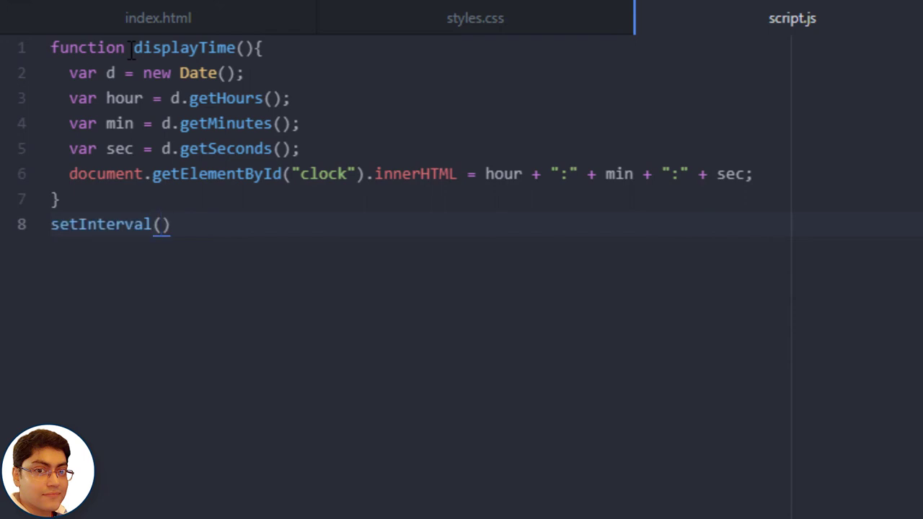
{"action": "type", "text": ";"}
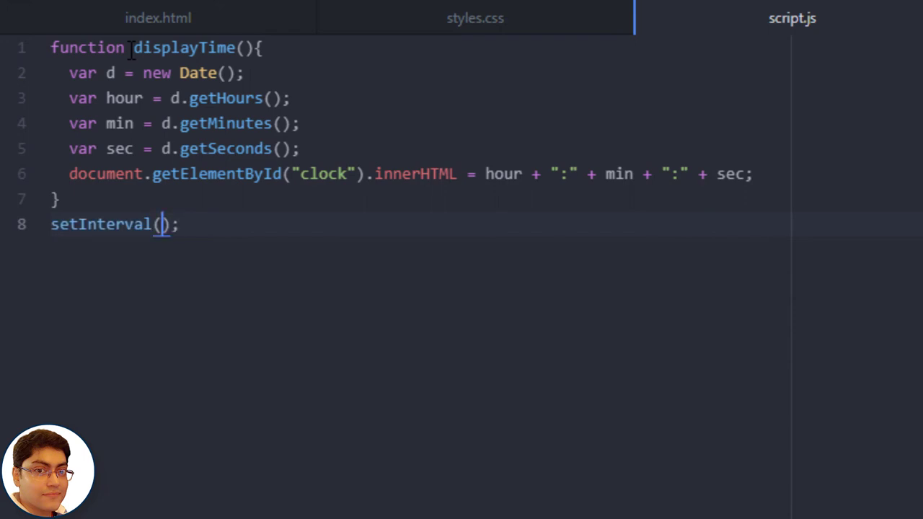
{"action": "type", "text": "displayTime,"}
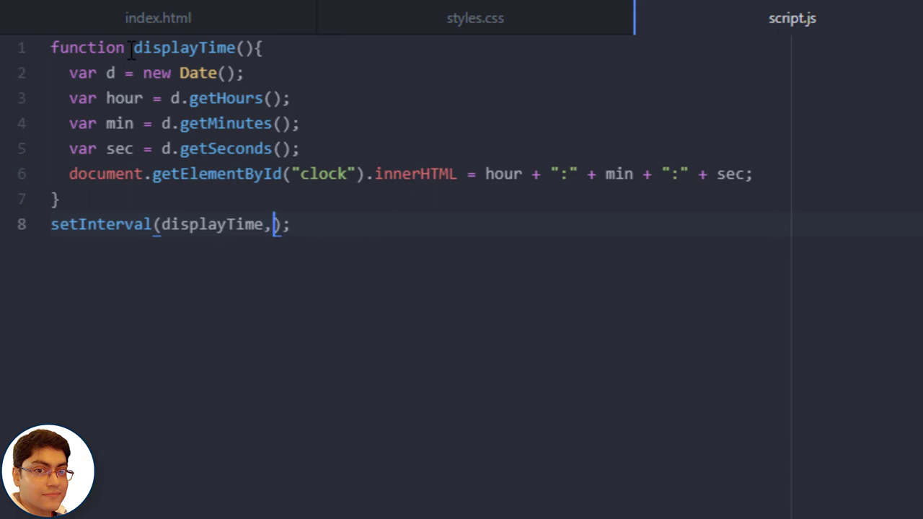
{"action": "type", "text": "1000"}
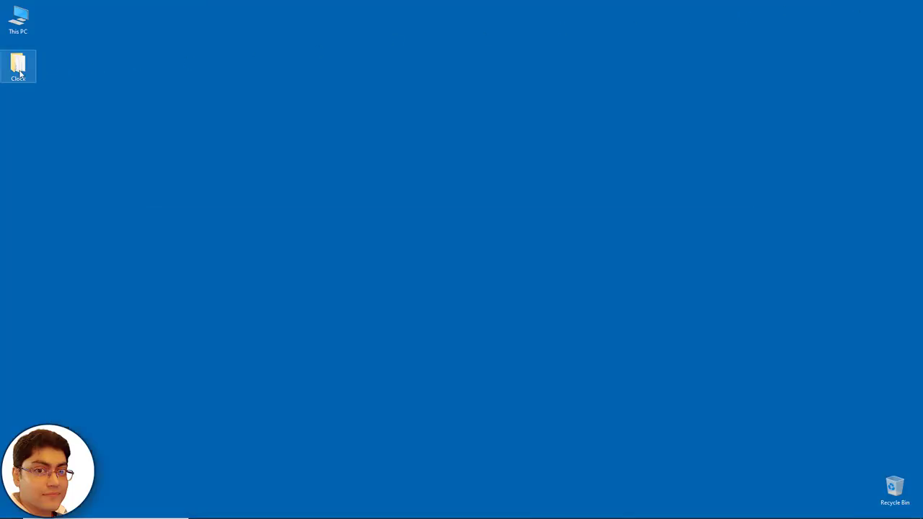
Open index.html from the desktop Clock folder, then return to script.js in Atom.
{"action": "double_click", "coordinate": [18, 63]}
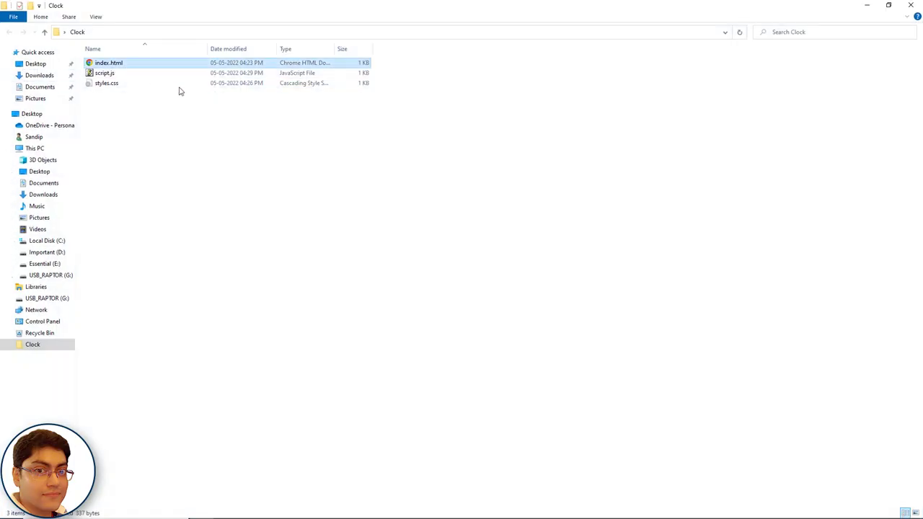
{"action": "double_click", "coordinate": [109, 62]}
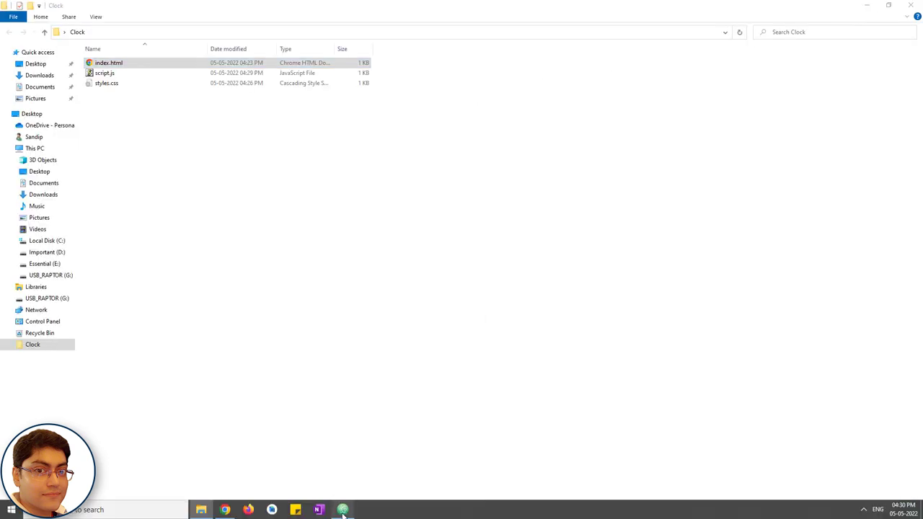
{"action": "left_click", "coordinate": [342, 510]}
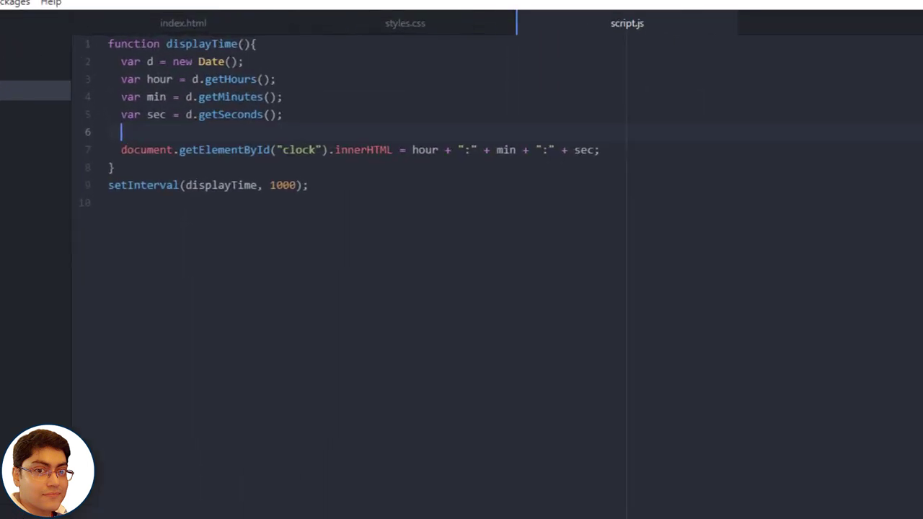
Declare var amOrPm with a default value of "AM".
{"action": "type", "text": "var"}
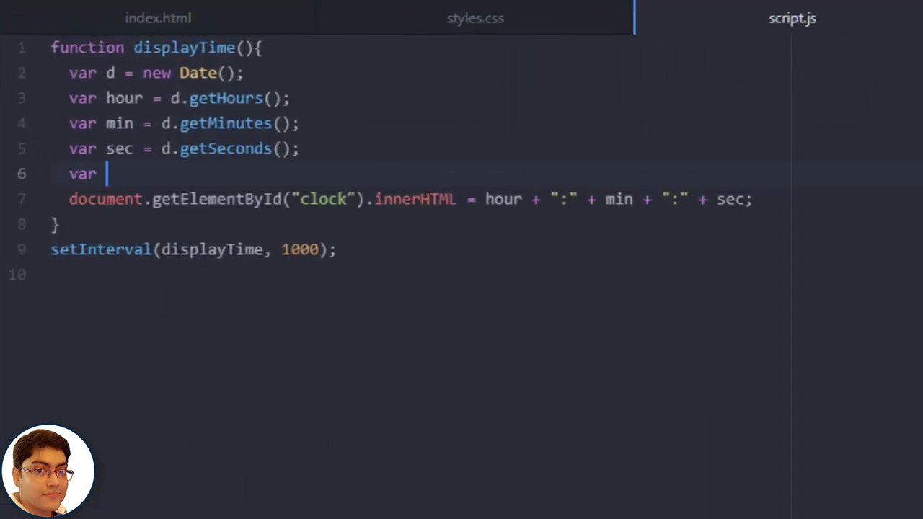
{"action": "type", "text": "amOrPm = \""}
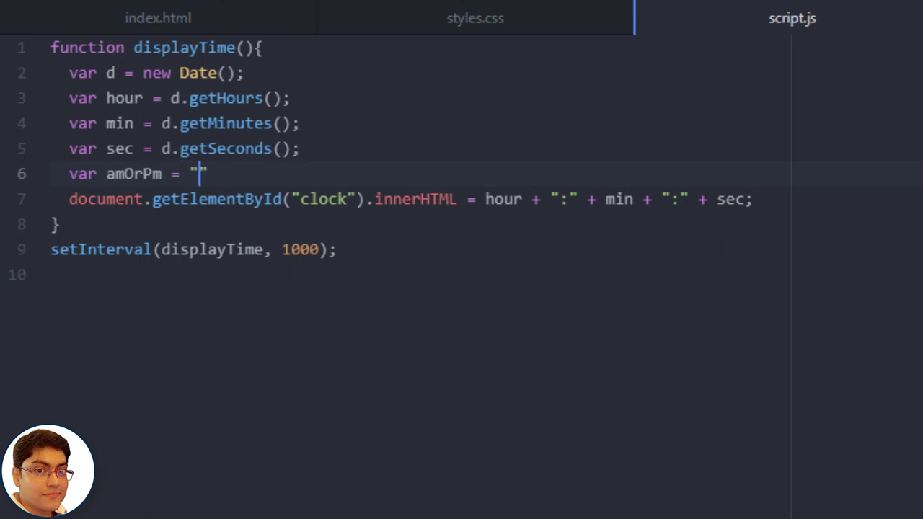
{"action": "type", "text": "AM"}
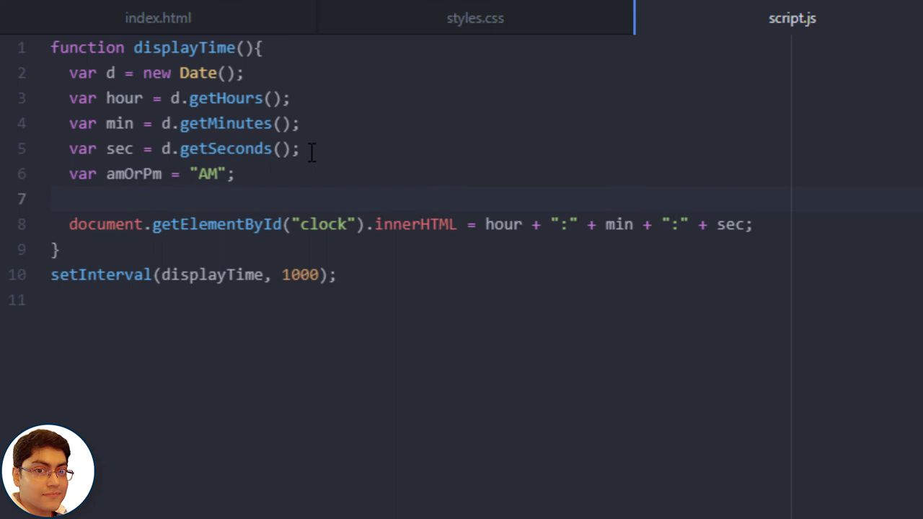
Add if(hour >= 12) { amOrPm = "PM"; } and begin the next if-statement.
{"action": "type", "text": "if(hour >="}
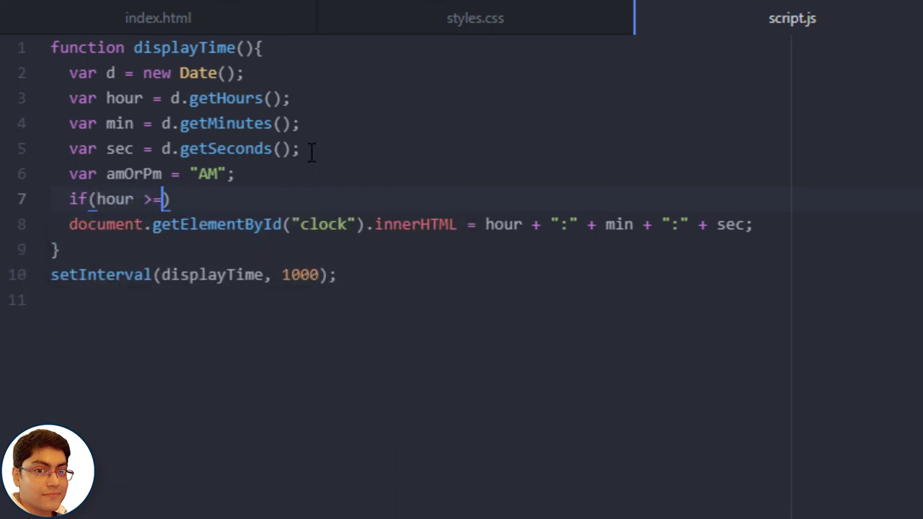
{"action": "type", "text": "12"}
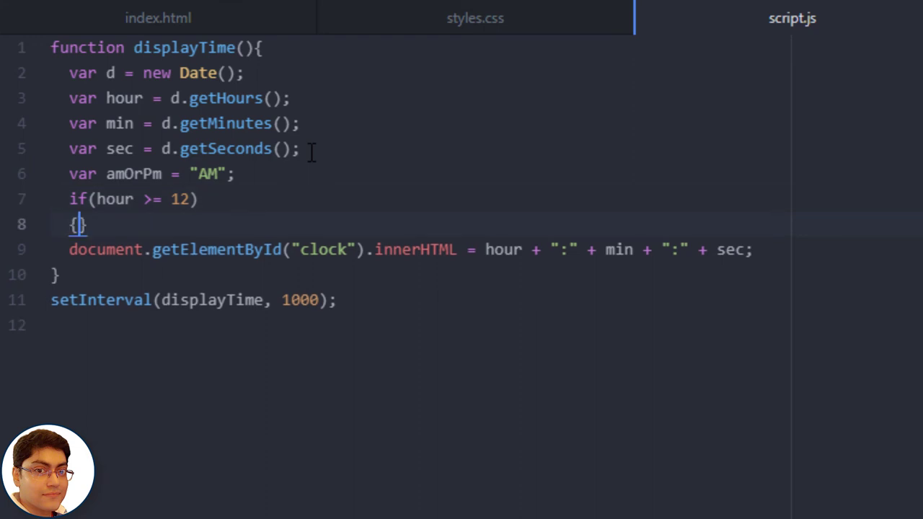
{"action": "type", "text": "amOrPm"}
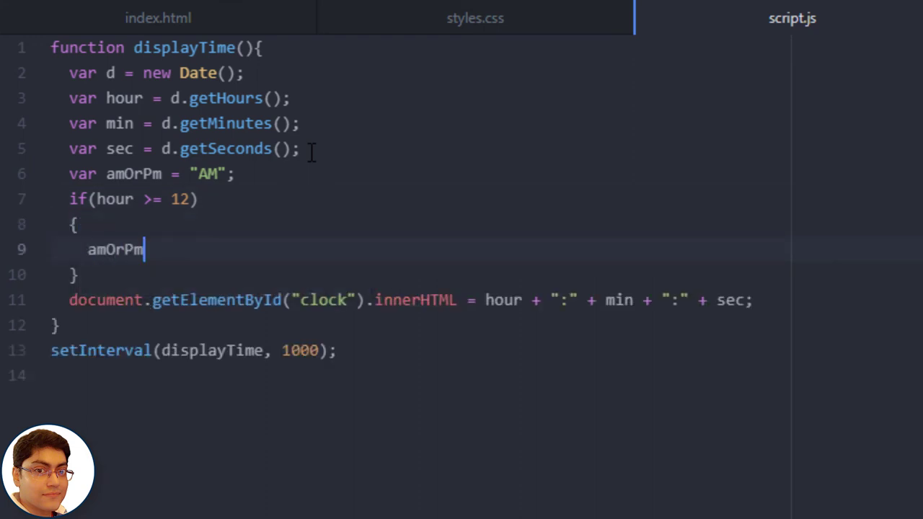
{"action": "type", "text": "= \"\""}
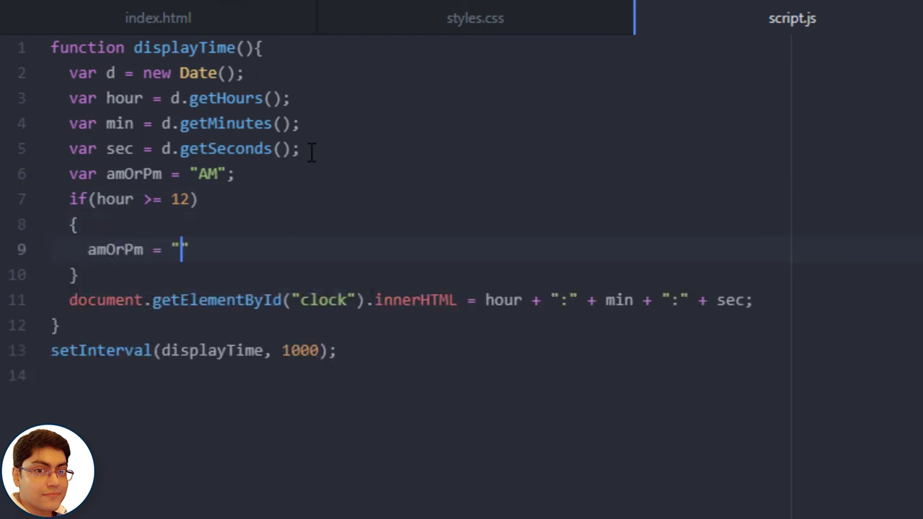
{"action": "type", "text": "PM"}
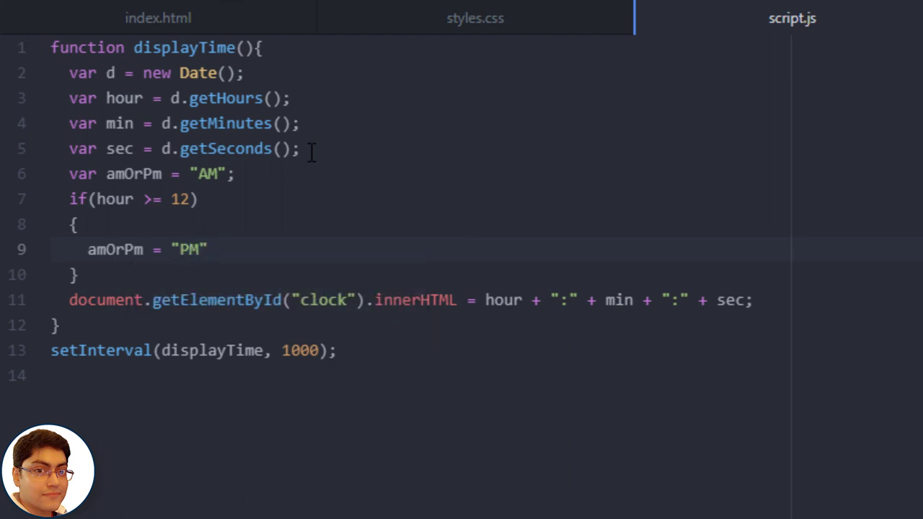
{"action": "type", "text": "if("}
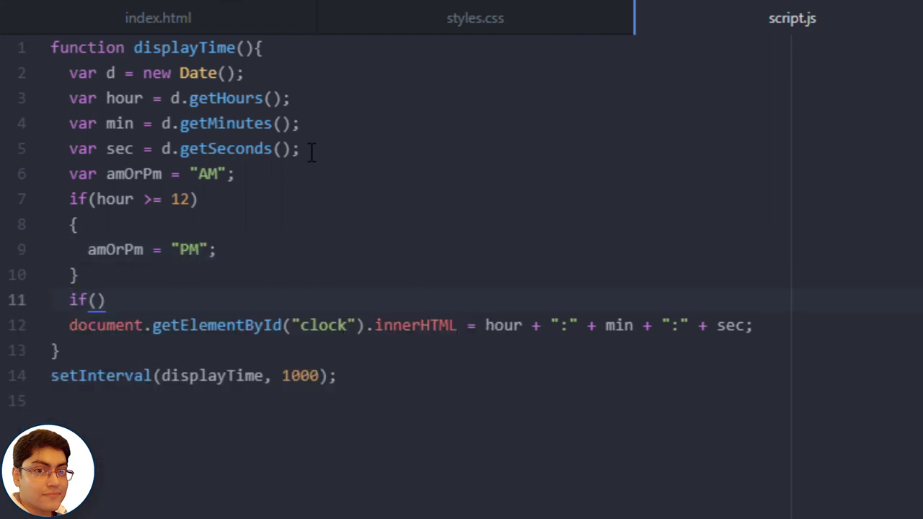
Add if(hour > 12) { hour = hour - 12; } to convert afternoon hours to 12-hour values.
{"action": "type", "text": "hour"}
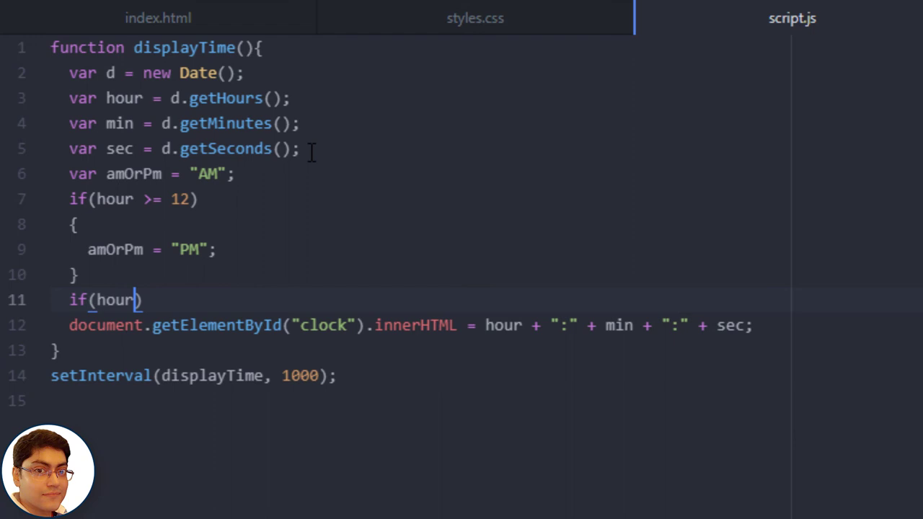
{"action": "type", "text": "> 12"}
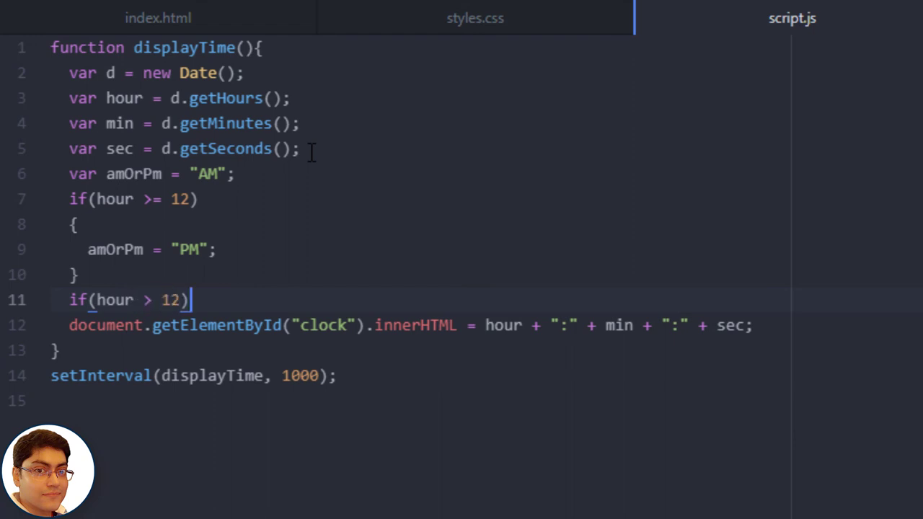
{"action": "key", "text": "Enter"}
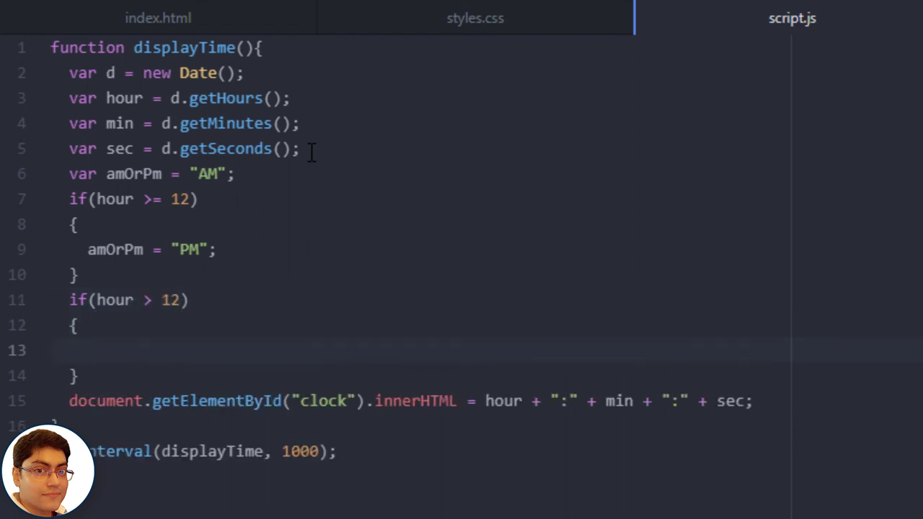
{"action": "type", "text": "hour"}
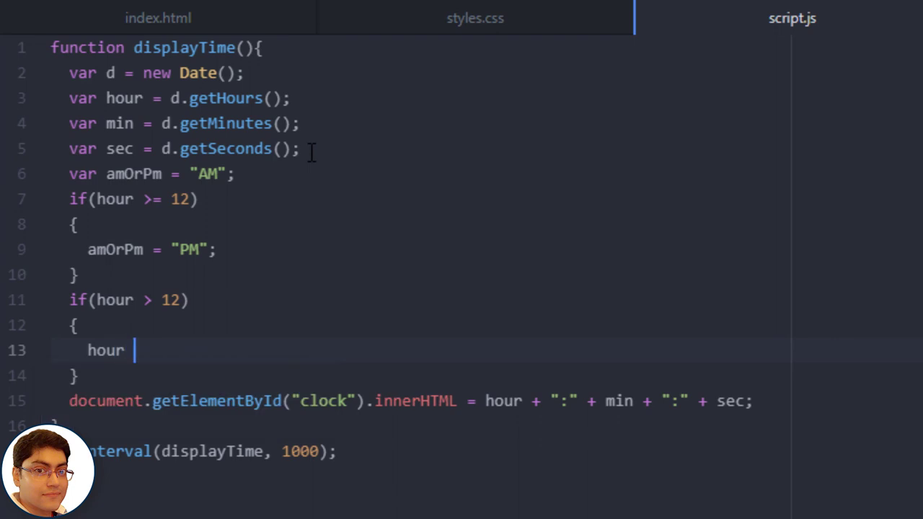
{"action": "type", "text": "= hour"}
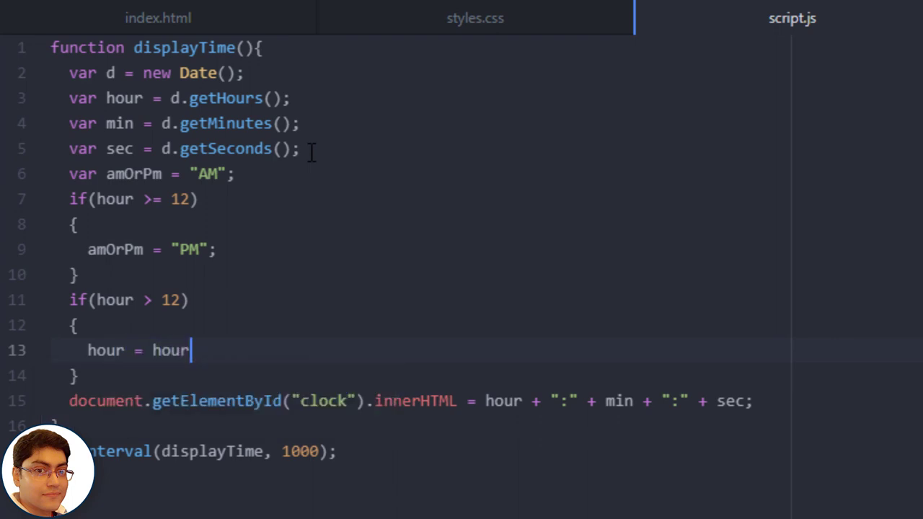
{"action": "type", "text": "- 12;"}
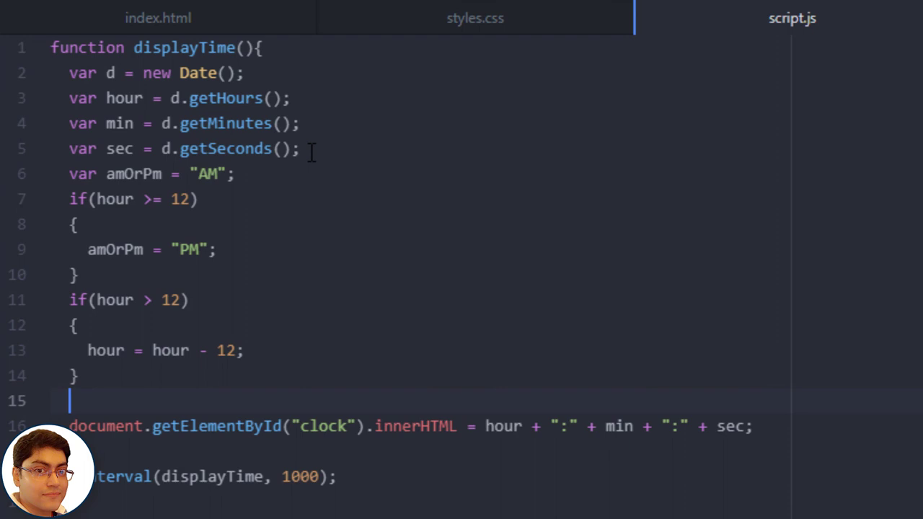
{"action": "type", "text": "if"}
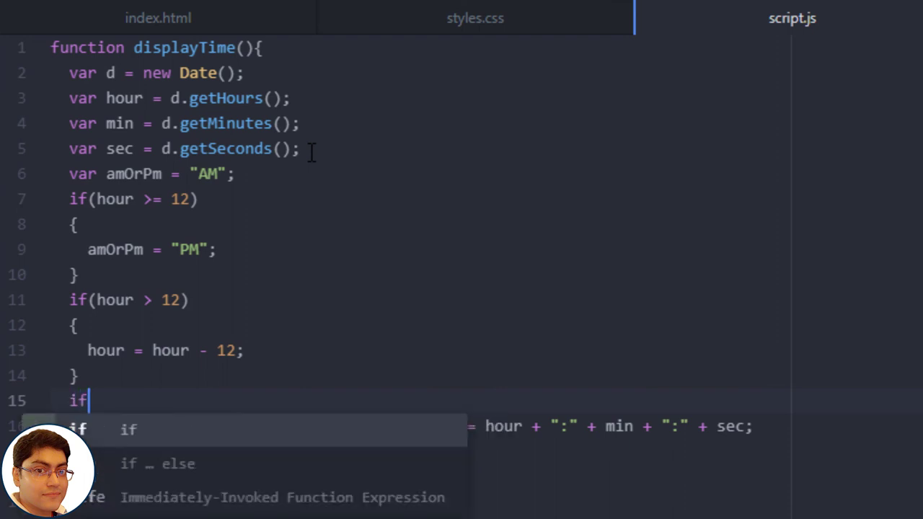
Add if(hour < 10) hour = "0" + hour; for a leading zero on the hour.
{"action": "type", "text": "(hour"}
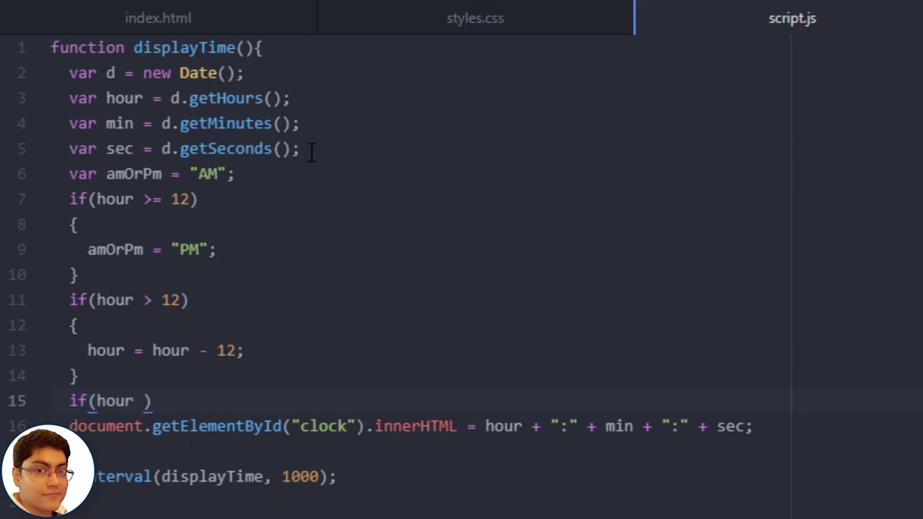
{"action": "type", "text": "< 10"}
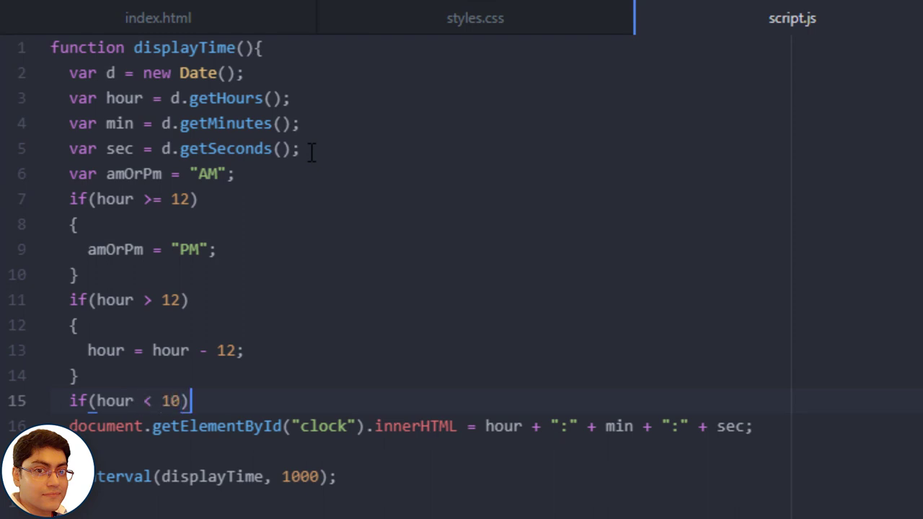
{"action": "type", "text": "hour = \""}
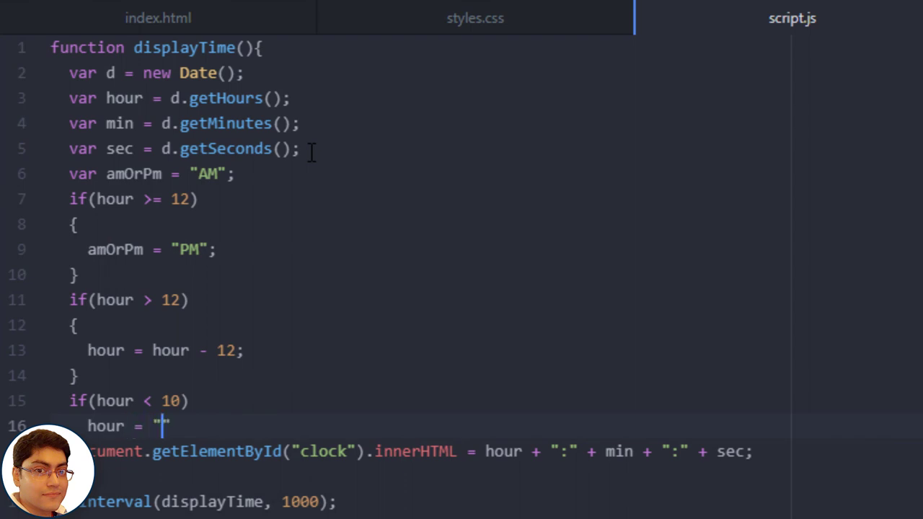
{"action": "type", "text": "0"}
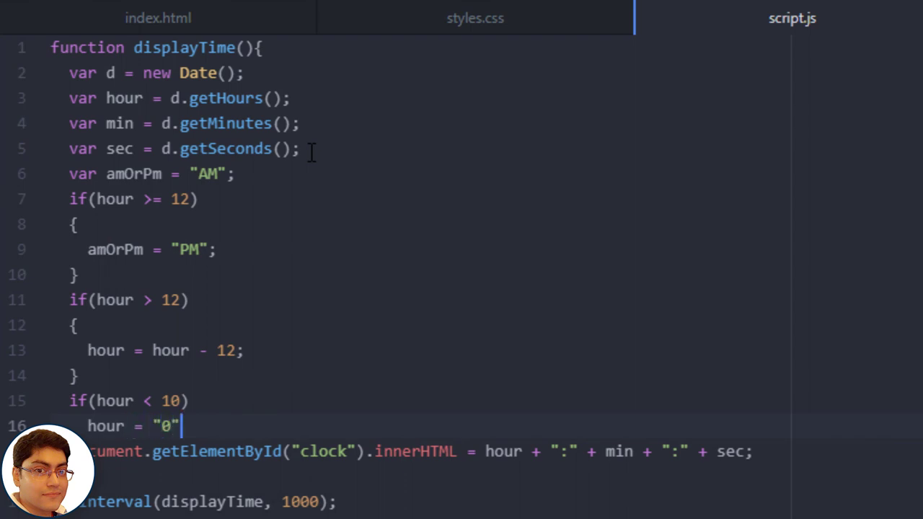
{"action": "type", "text": "+ hour;"}
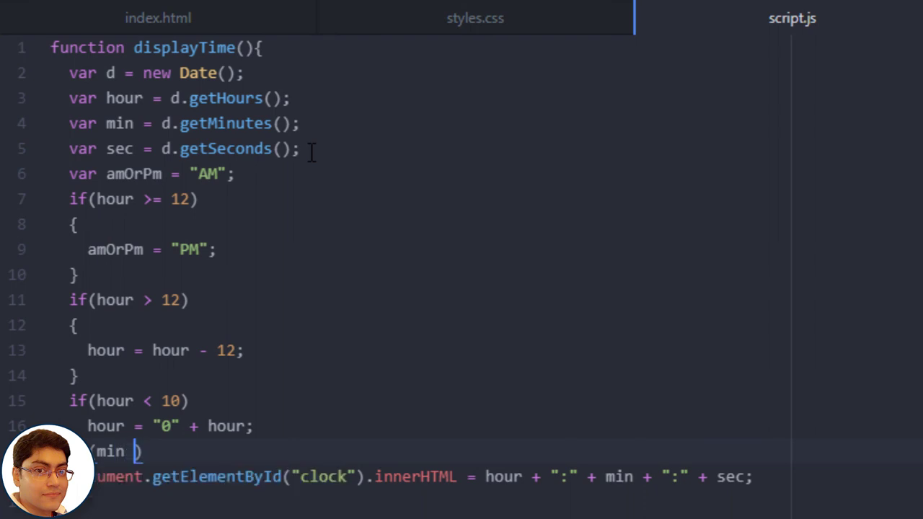
Add matching below-10 checks prefixing "0" to min and sec.
{"action": "type", "text": "< 10)"}
{"action": "type", "text": "min ="}
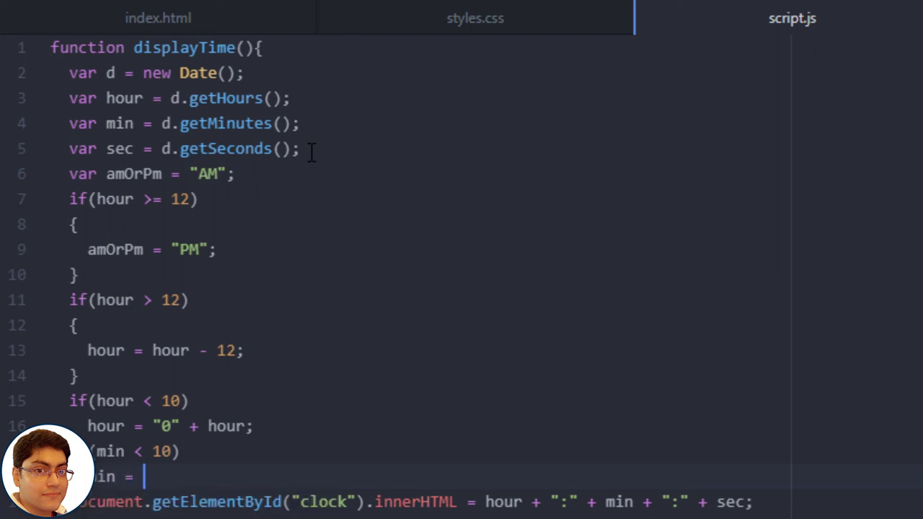
{"action": "type", "text": "\"0\""}
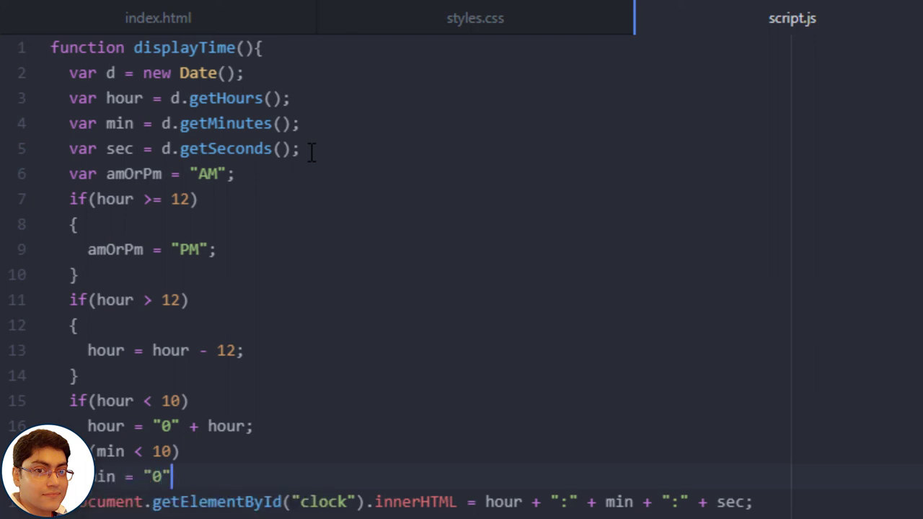
{"action": "type", "text": "+ min;"}
{"action": "type", "text": "if(sec)"}
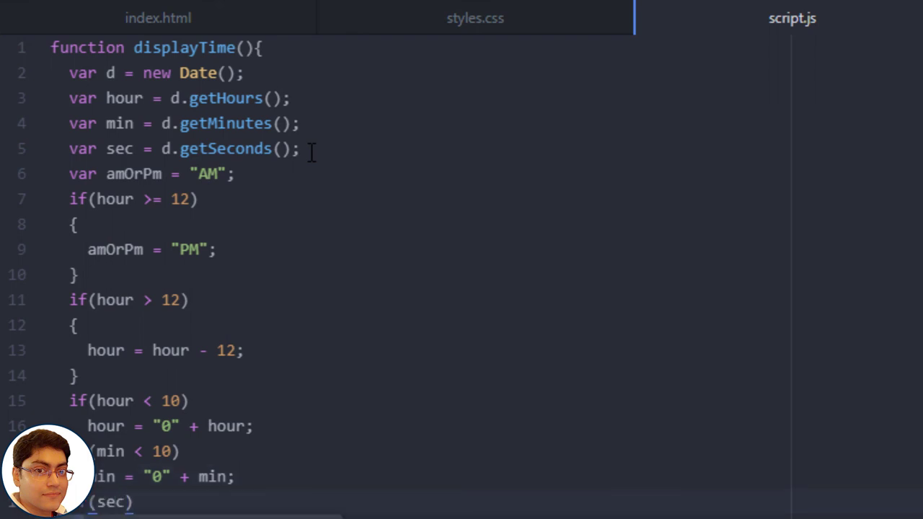
{"action": "scroll", "scroll_direction": "down", "scroll_amount": 3}
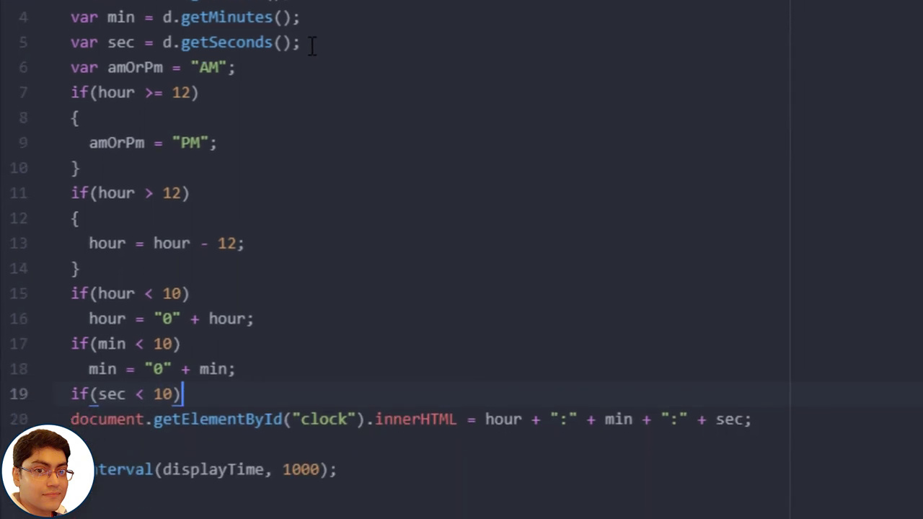
{"action": "type", "text": "sec = \"0"}
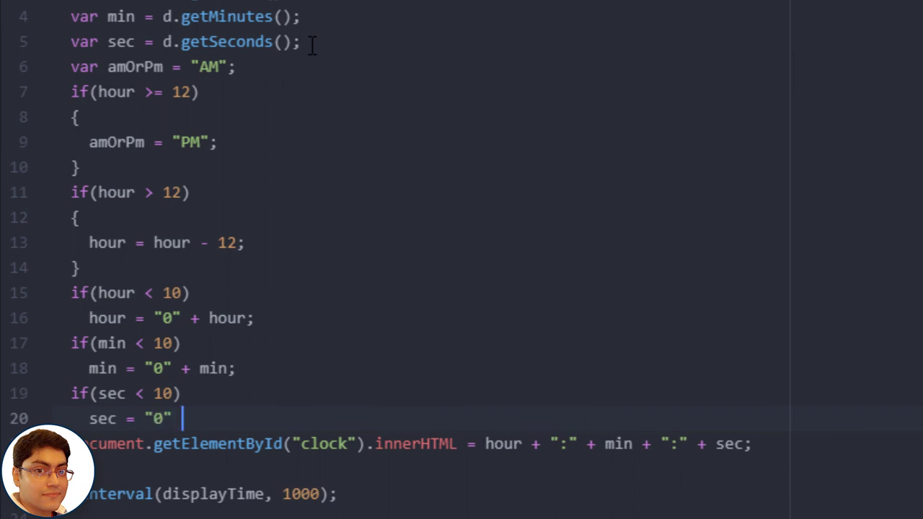
{"action": "type", "text": "+ sec;"}
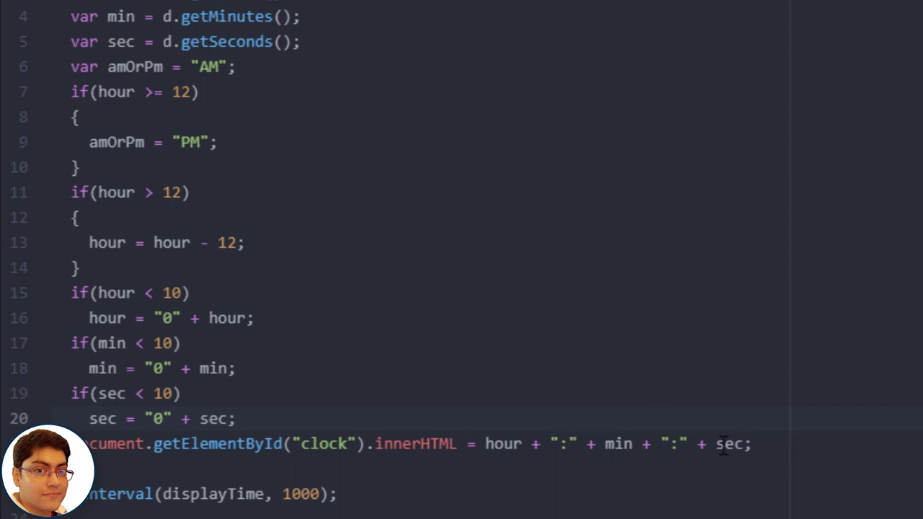
Append + " " + amOrPm to the clock innerHTML expression.
{"action": "type", "text": "+"}
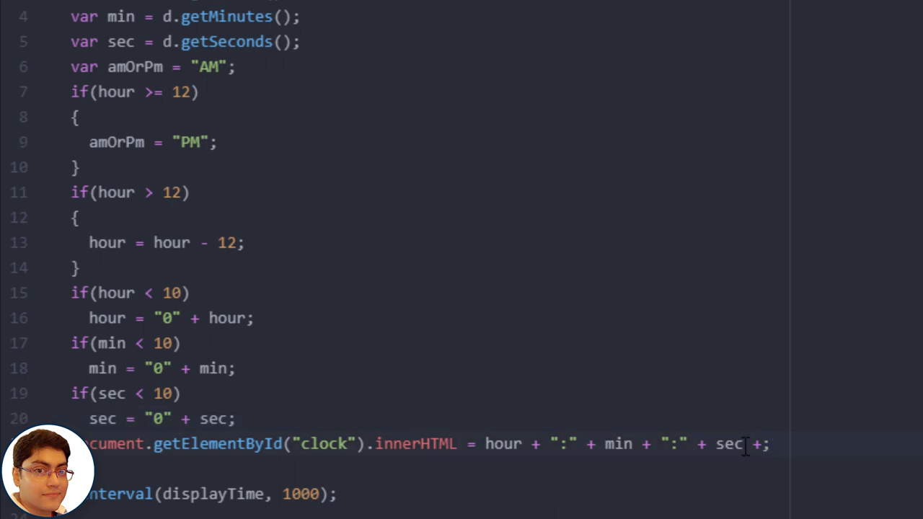
{"action": "type", "text": "\" \" +"}
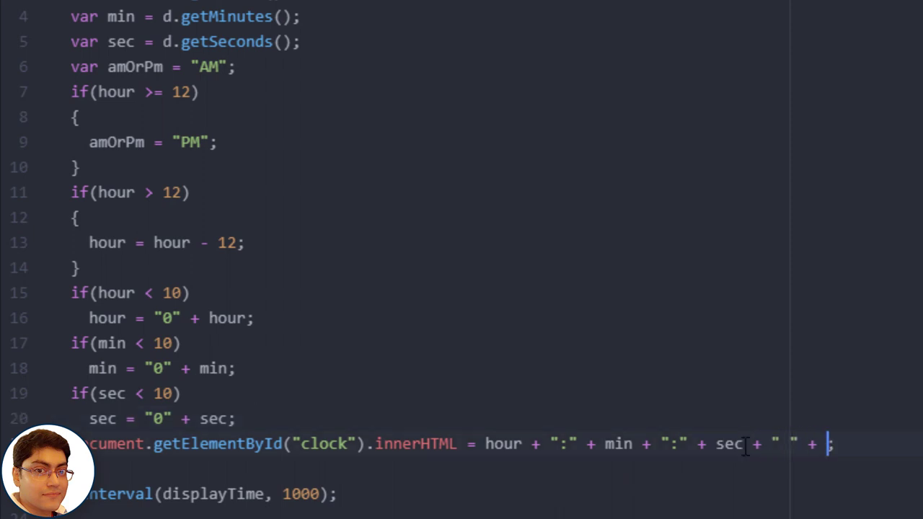
{"action": "type", "text": "amOrPm"}
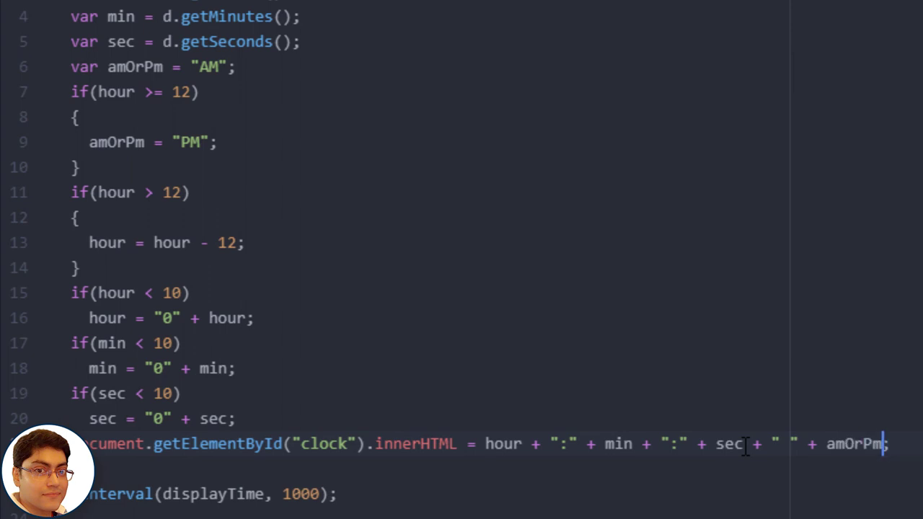